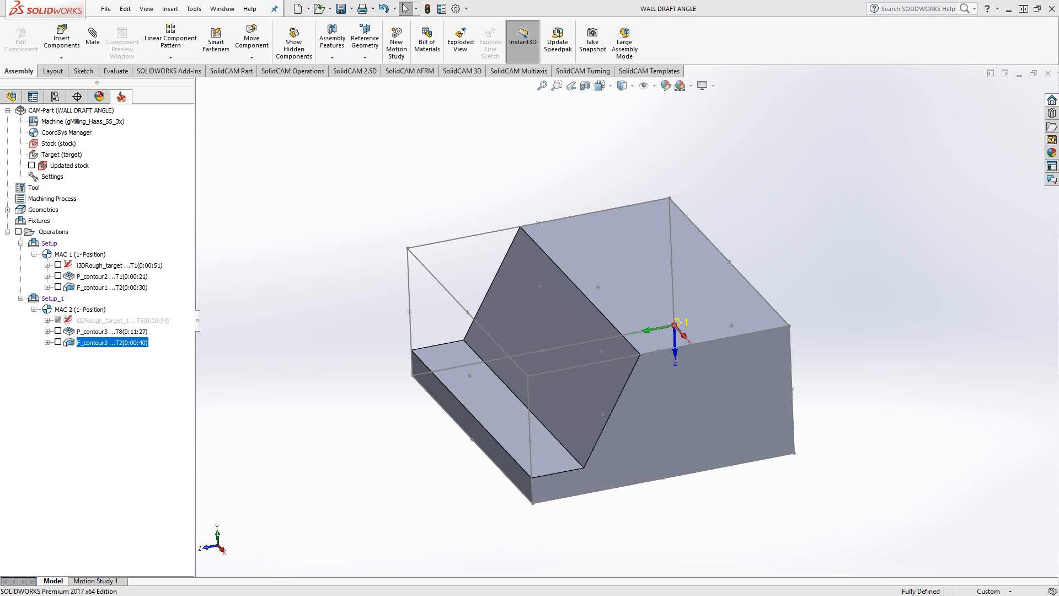
mouse_move(689, 486)
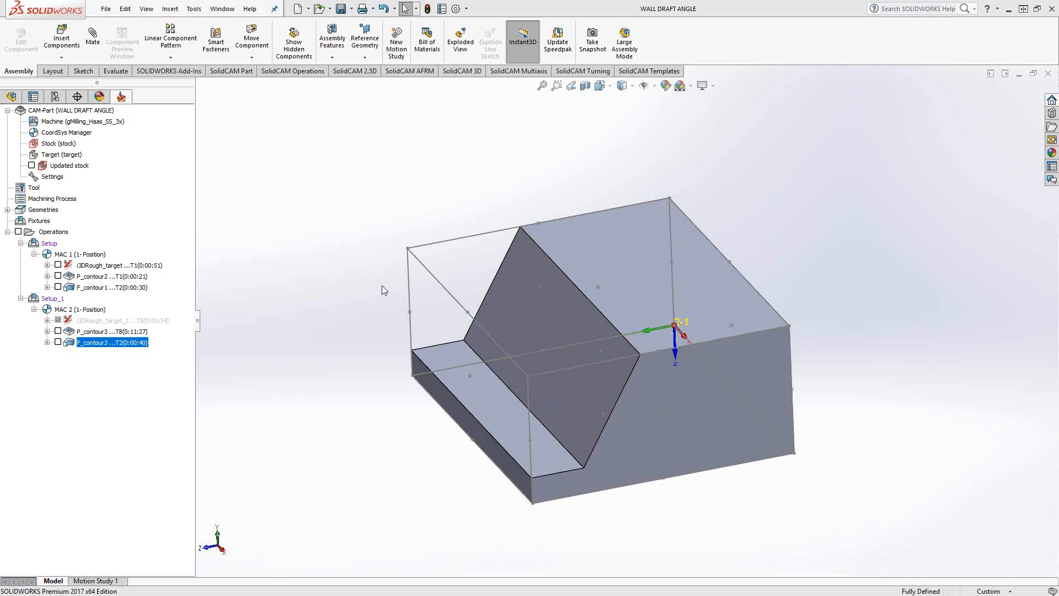
Open the F_contour1 profile operation and review its geometry chain and taper-mill tool
left_click(552, 333)
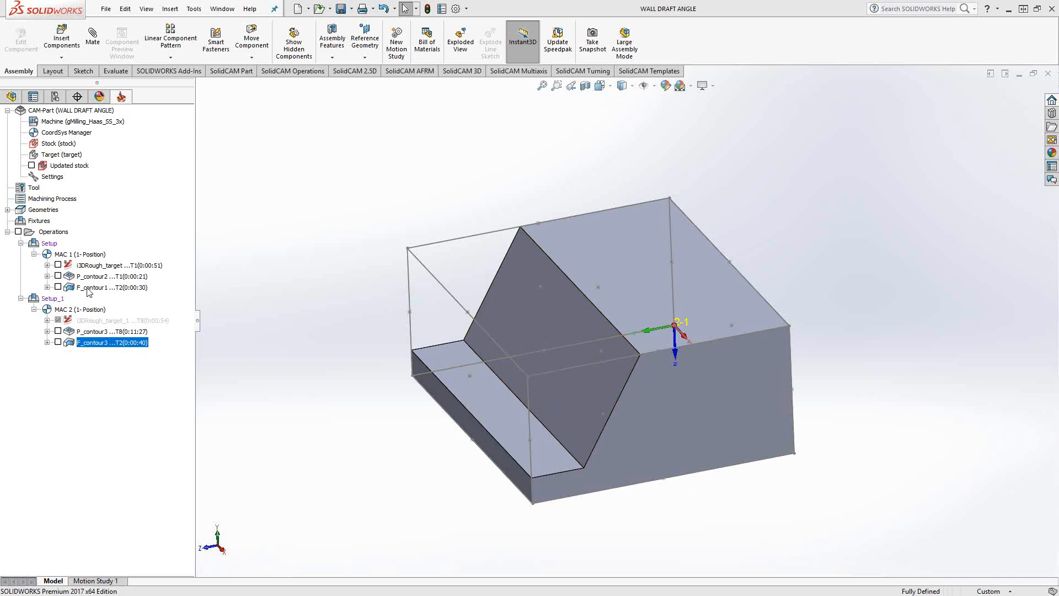
double_click(113, 342)
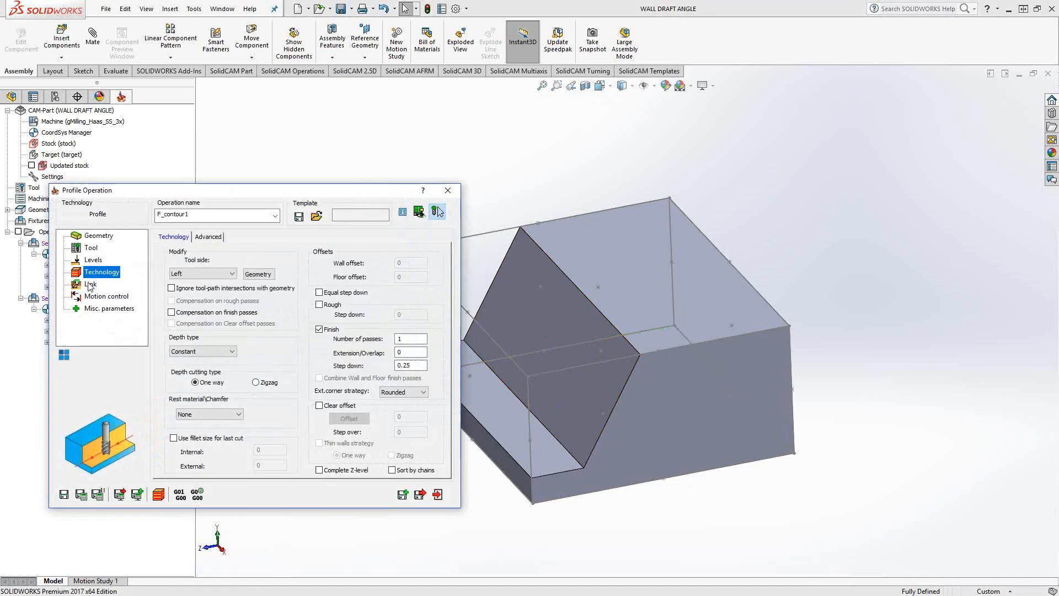
left_click(100, 235)
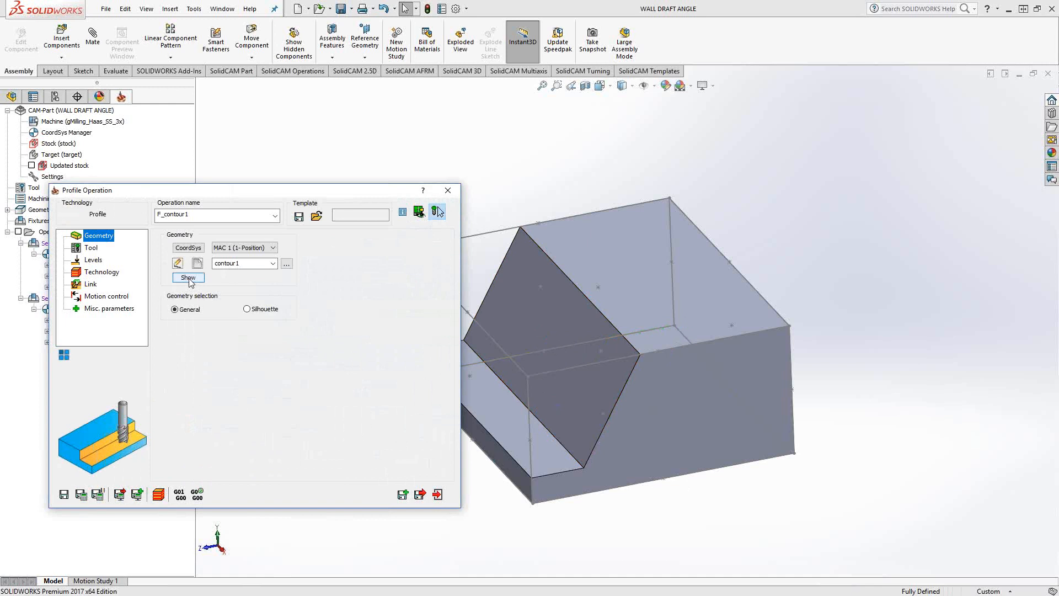
left_click(187, 278)
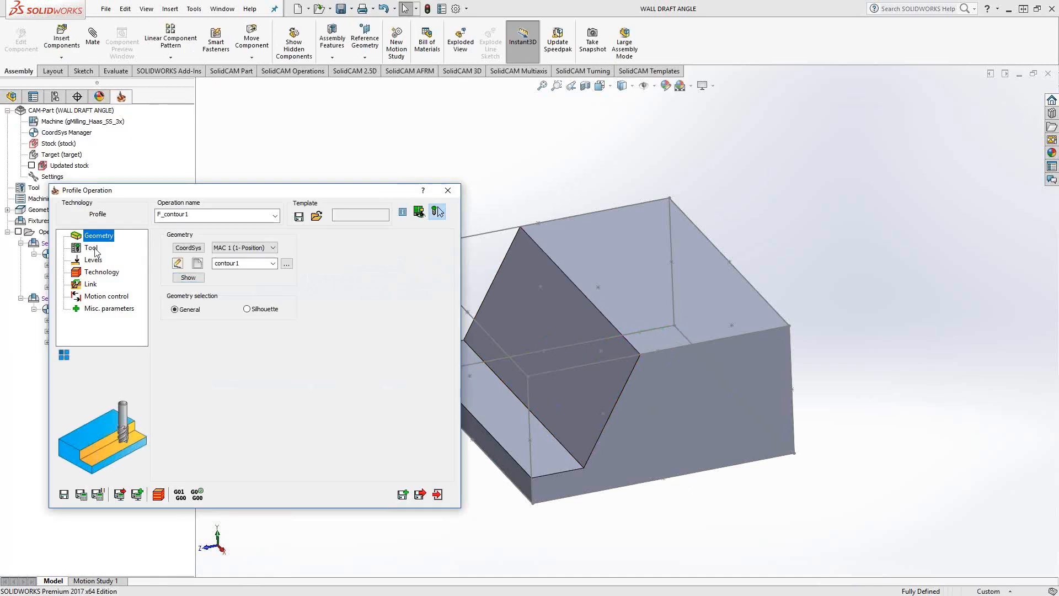
left_click(90, 247)
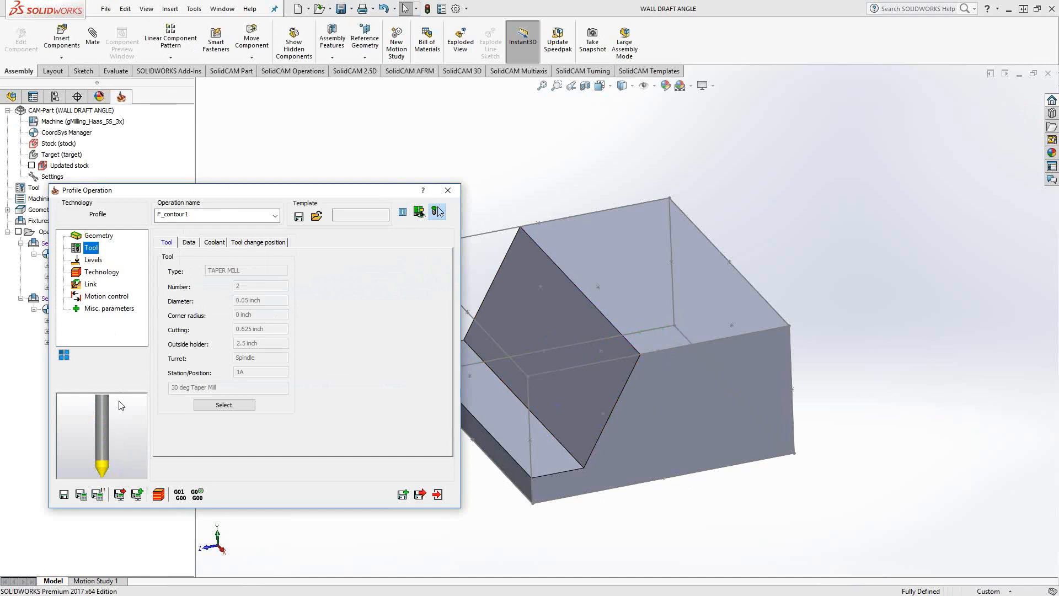
Check the profile's milling levels and depth, then reach its advanced technology options
left_click(93, 260)
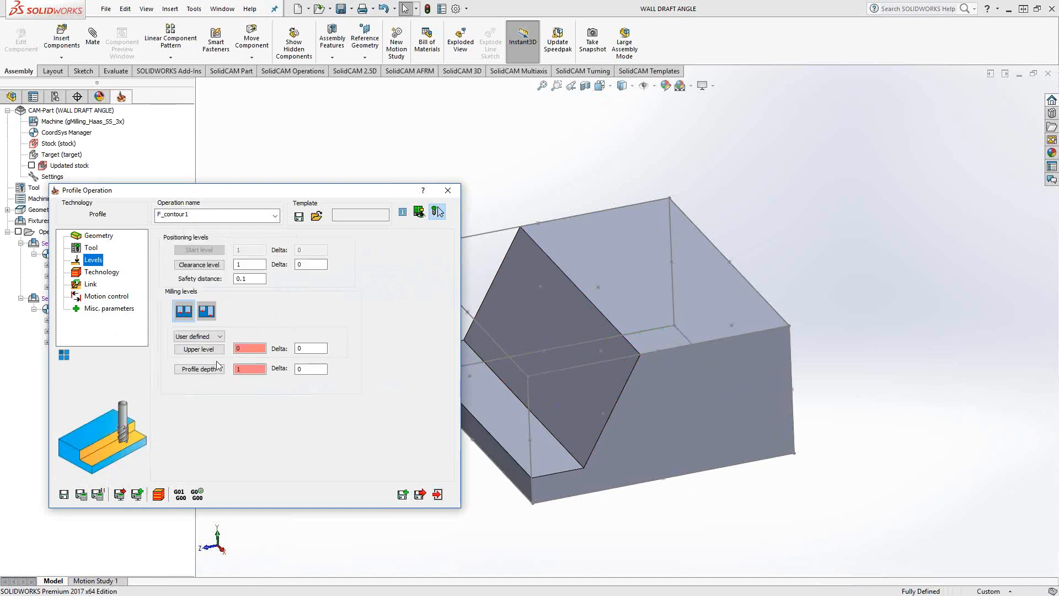
left_click(198, 349)
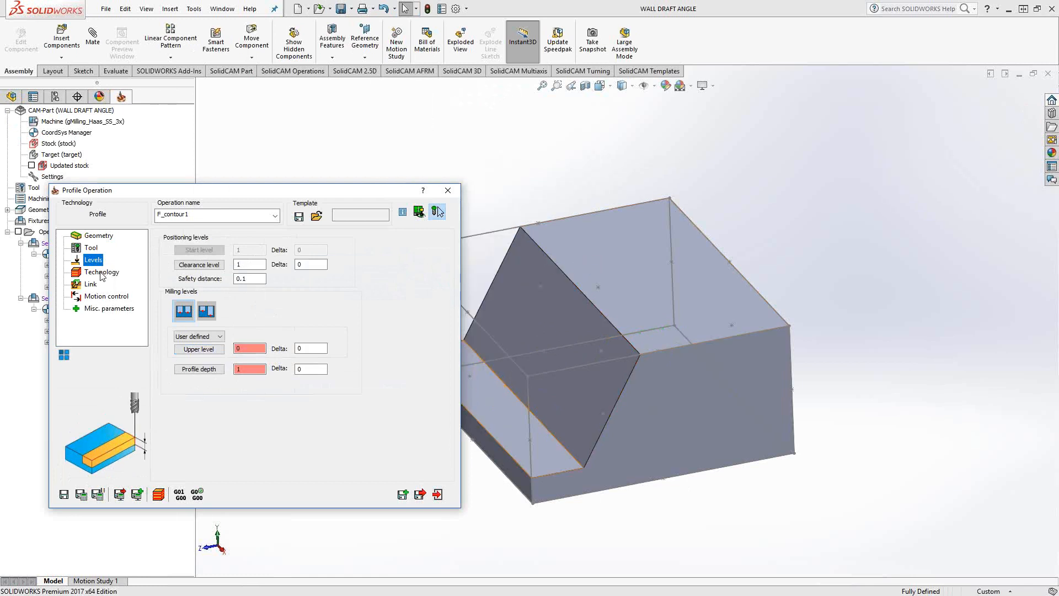
left_click(101, 272)
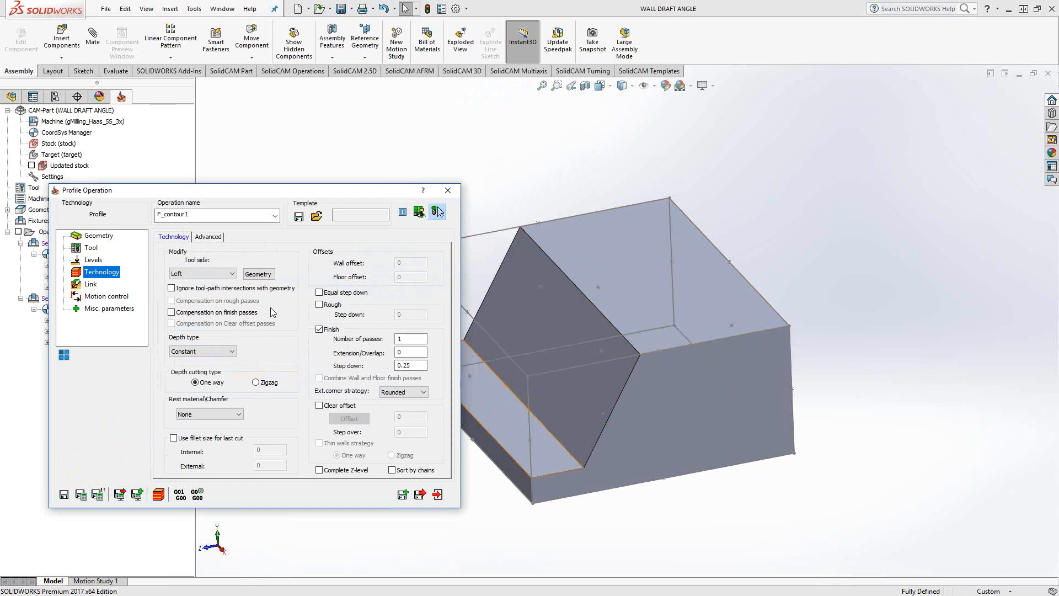
left_click(207, 236)
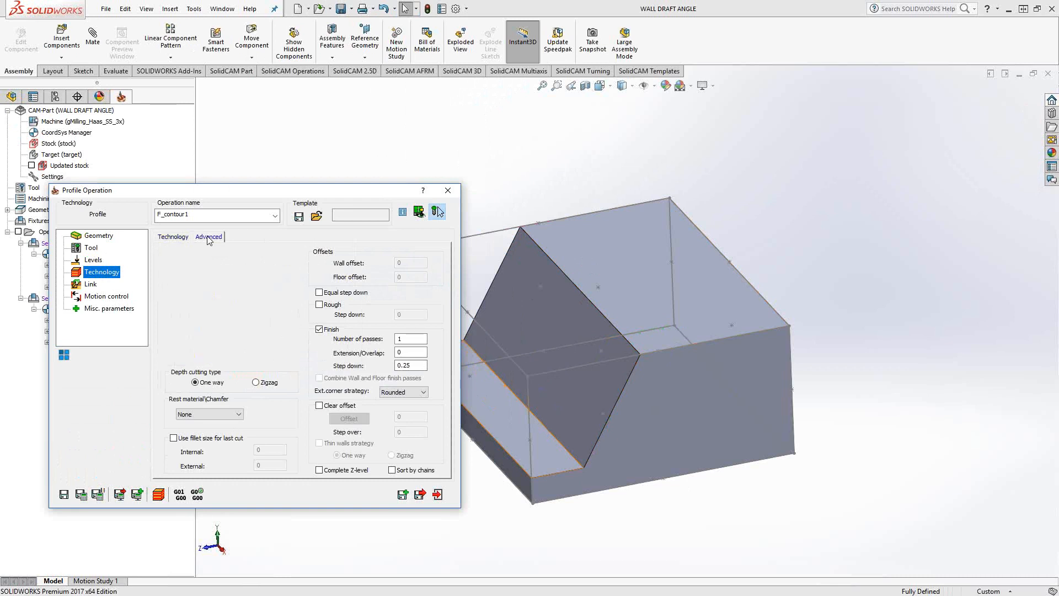
Enable a 30° wall draft angle with conical fillet corners, cutting top to bottom
left_click(209, 236)
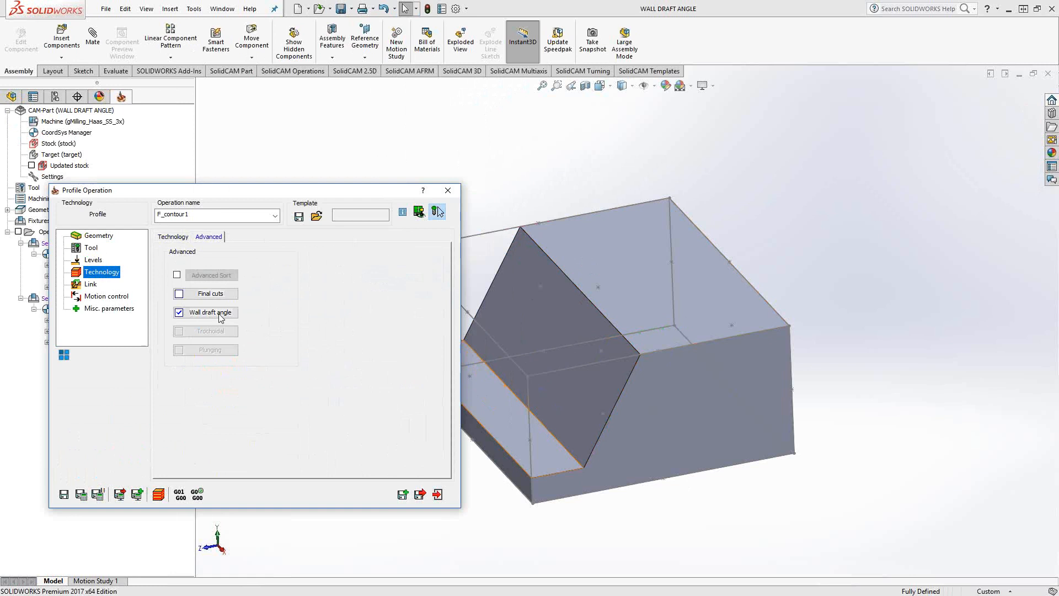
left_click(179, 313)
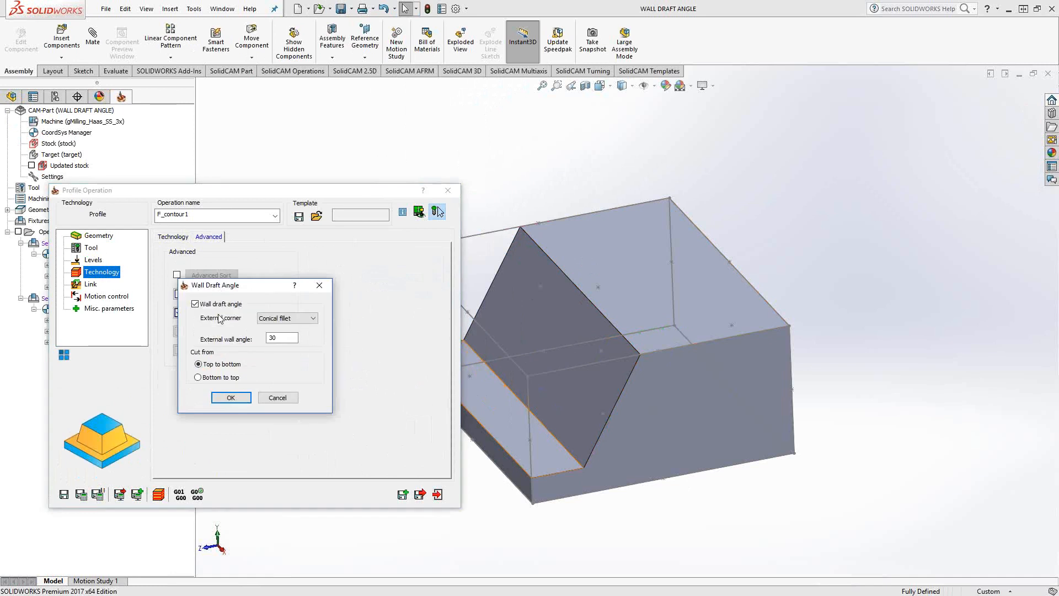
mouse_move(241, 339)
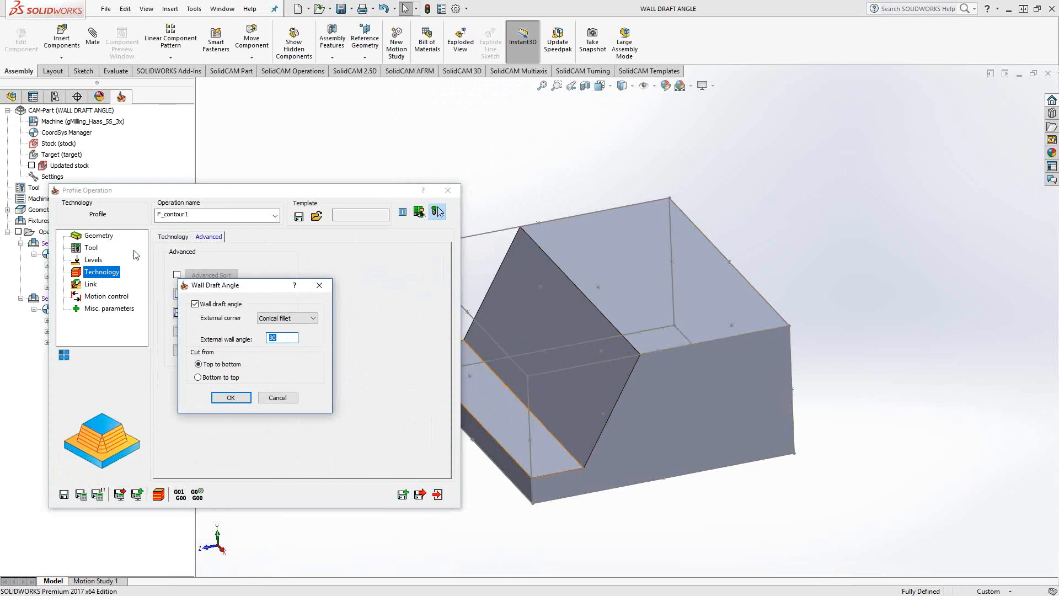
mouse_move(139, 291)
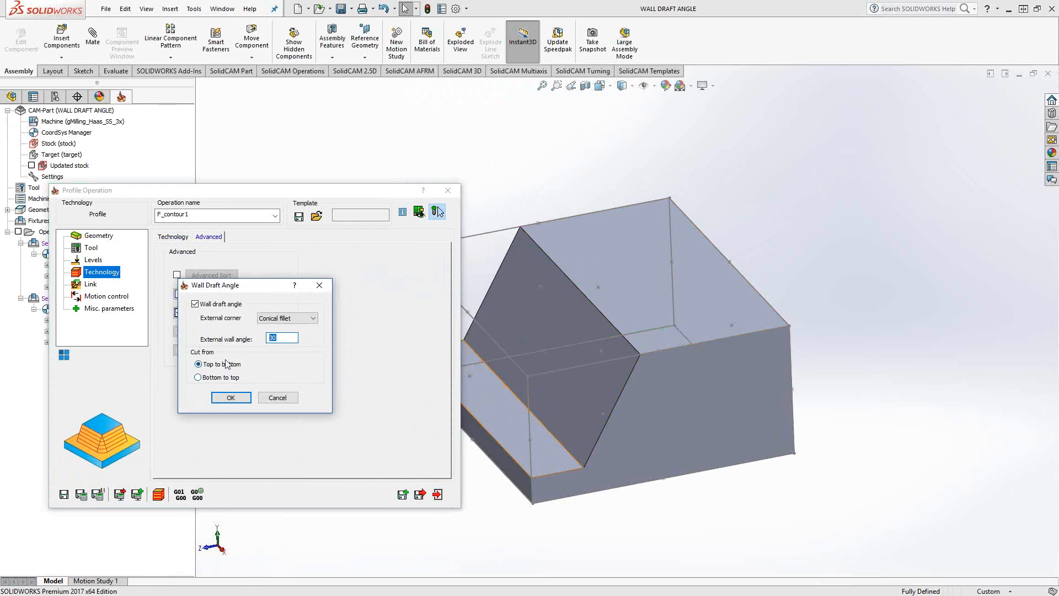
left_click(231, 398)
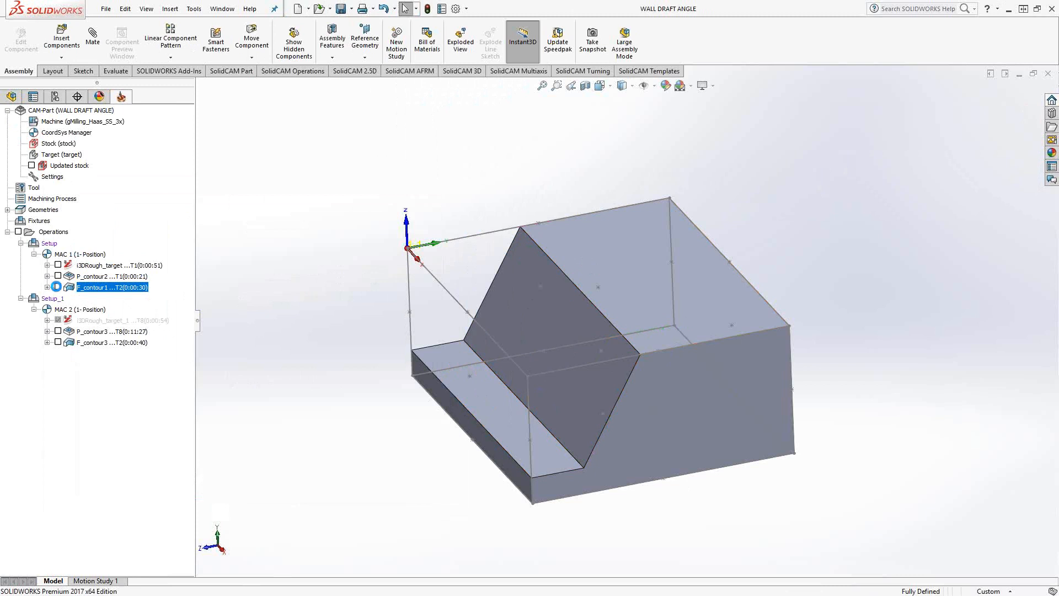
Display the F_contour1 toolpath and view the drafted wall face-on (Normal To)
left_click(57, 287)
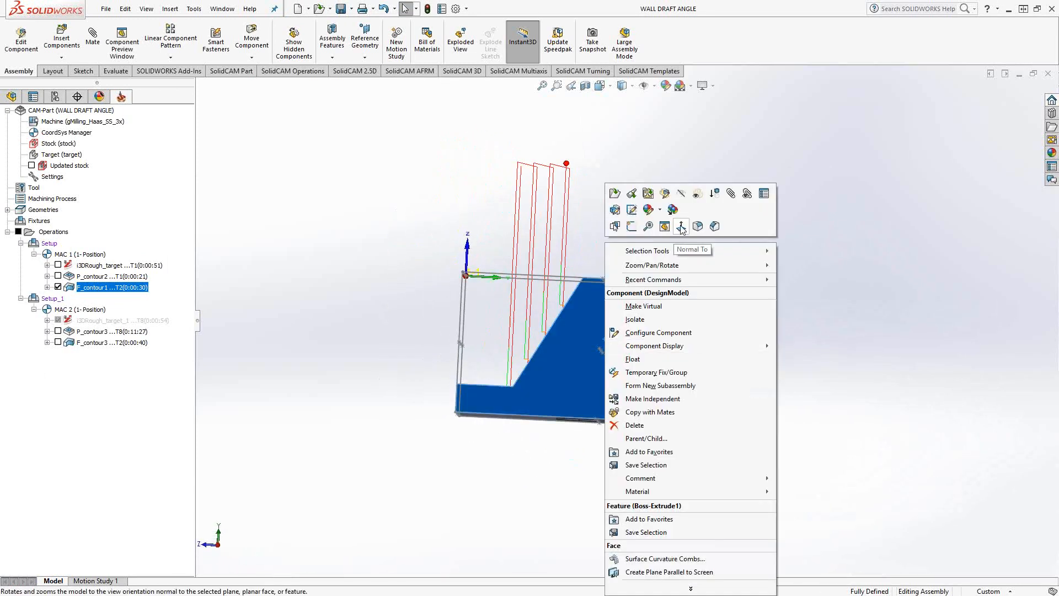
left_click(681, 225)
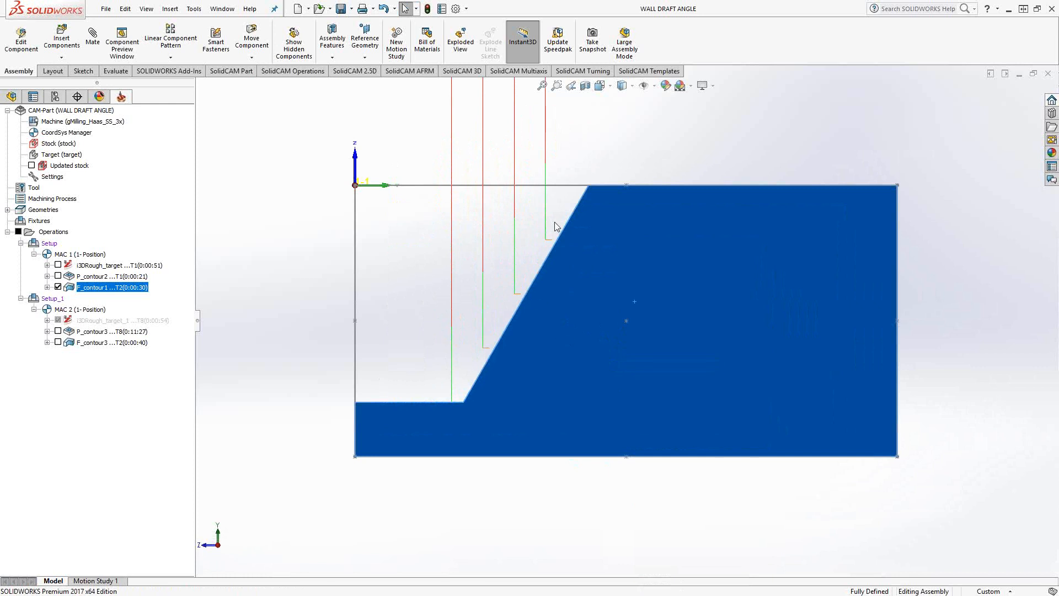
mouse_move(590, 185)
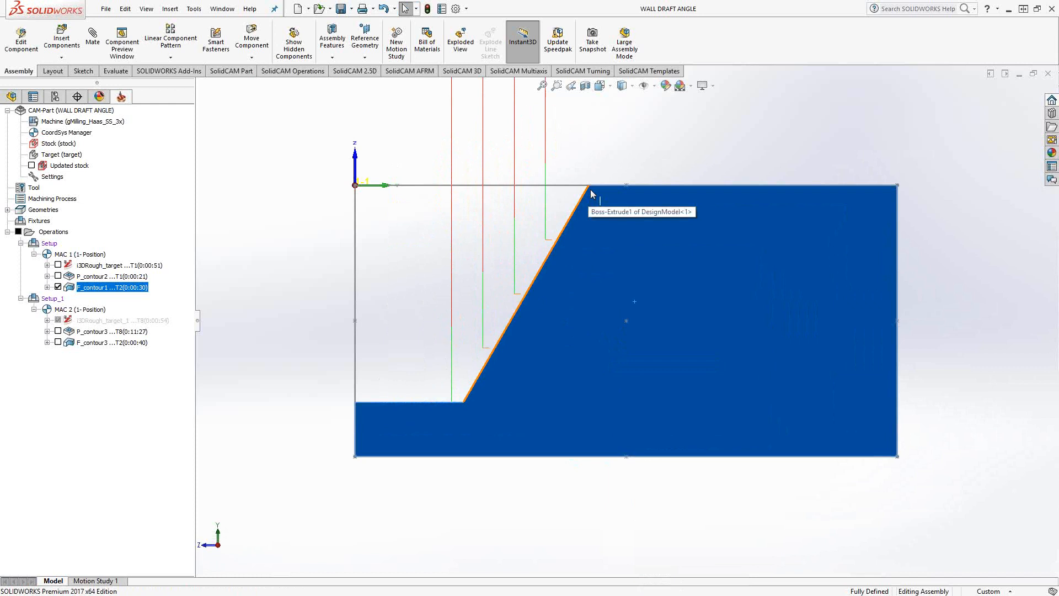
mouse_move(183, 309)
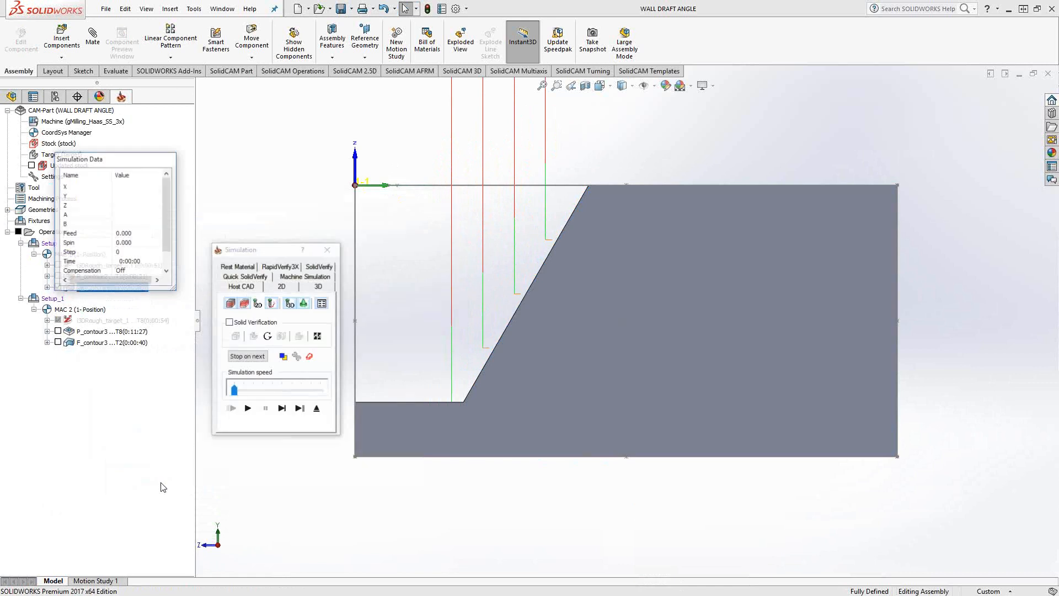
Step the simulation move by move as the taper tool traces the drafted wall
left_click(282, 409)
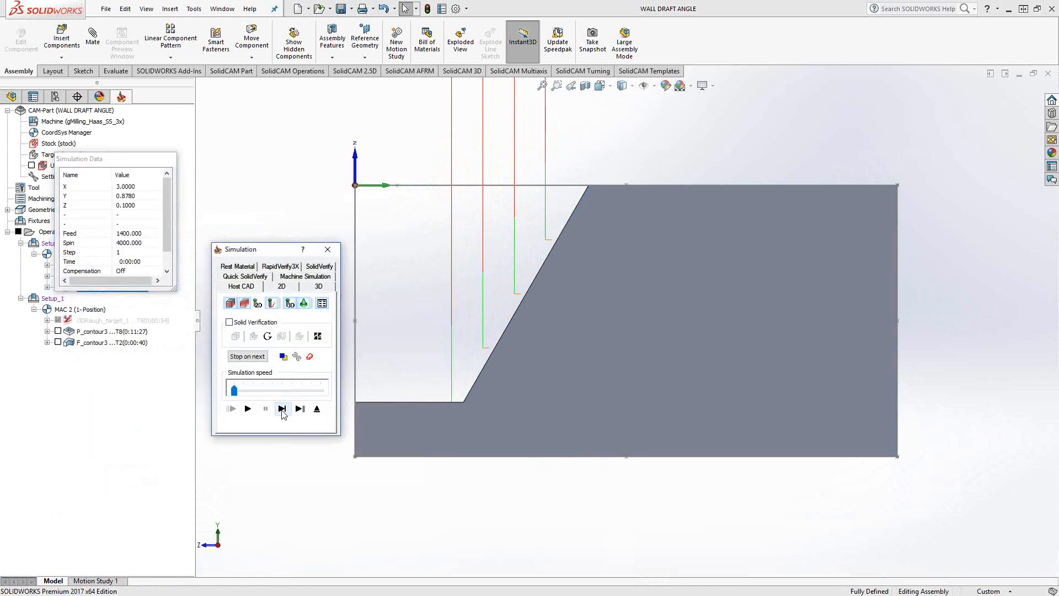
left_click(282, 408)
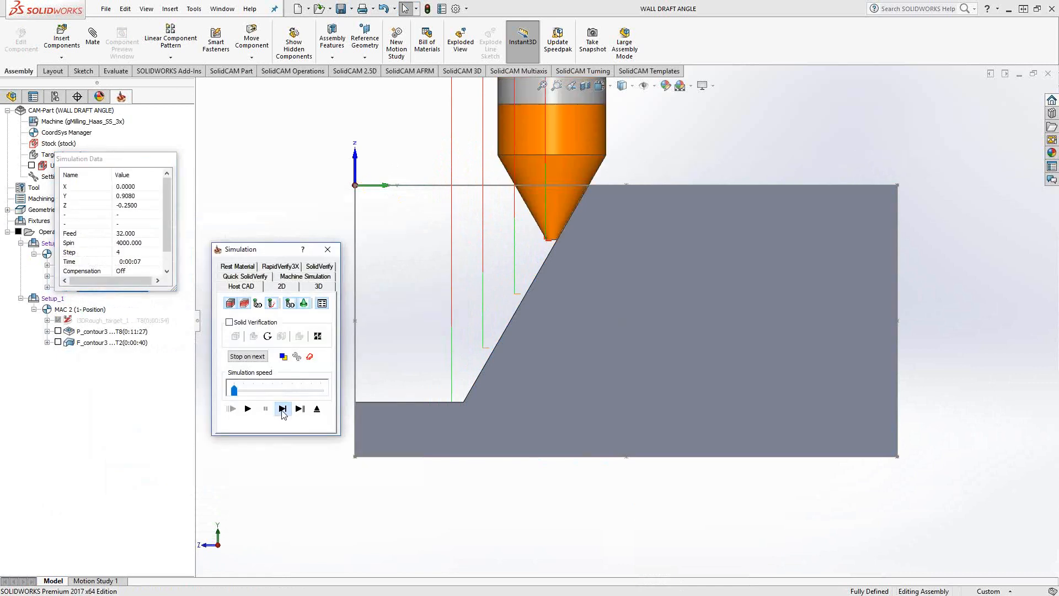
left_click(282, 409)
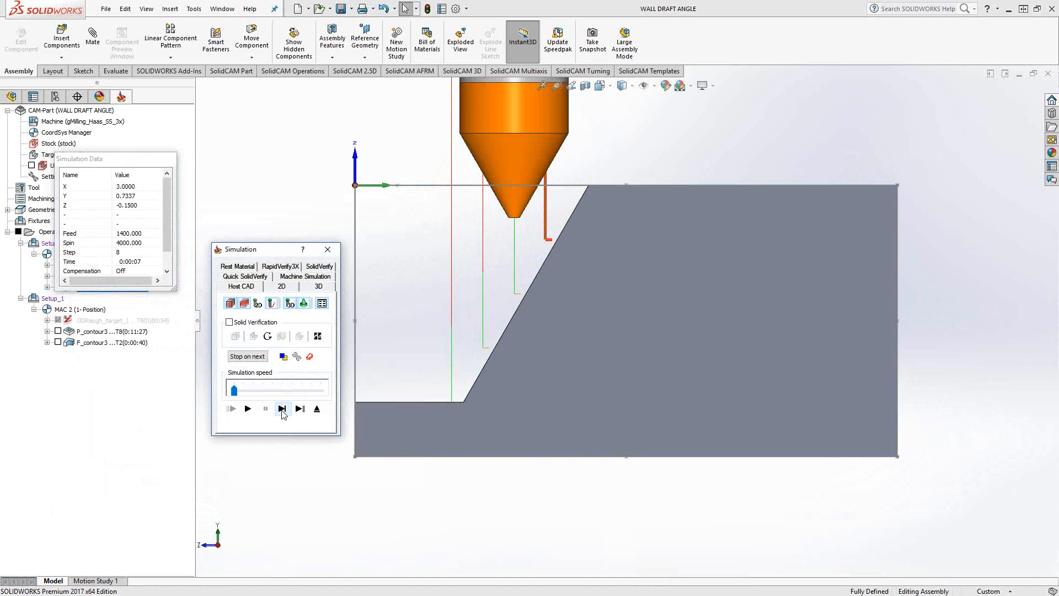
left_click(282, 408)
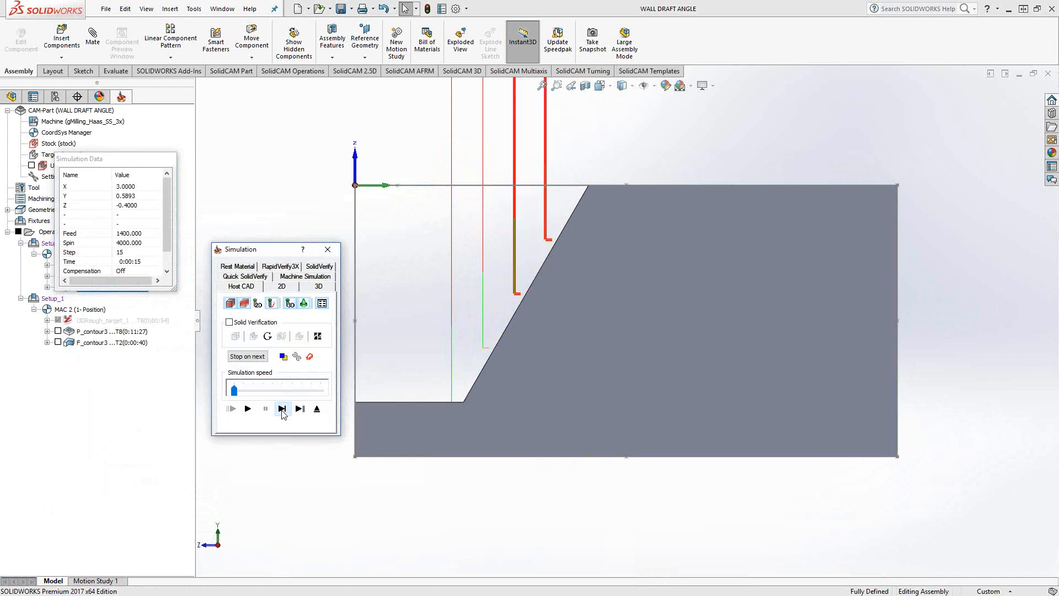
left_click(281, 408)
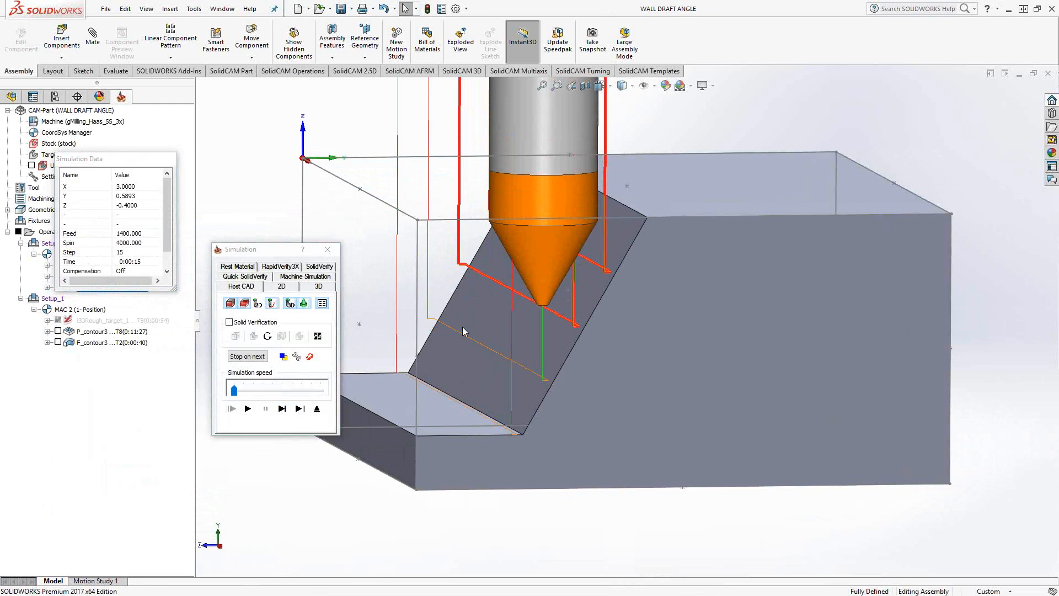
mouse_move(561, 387)
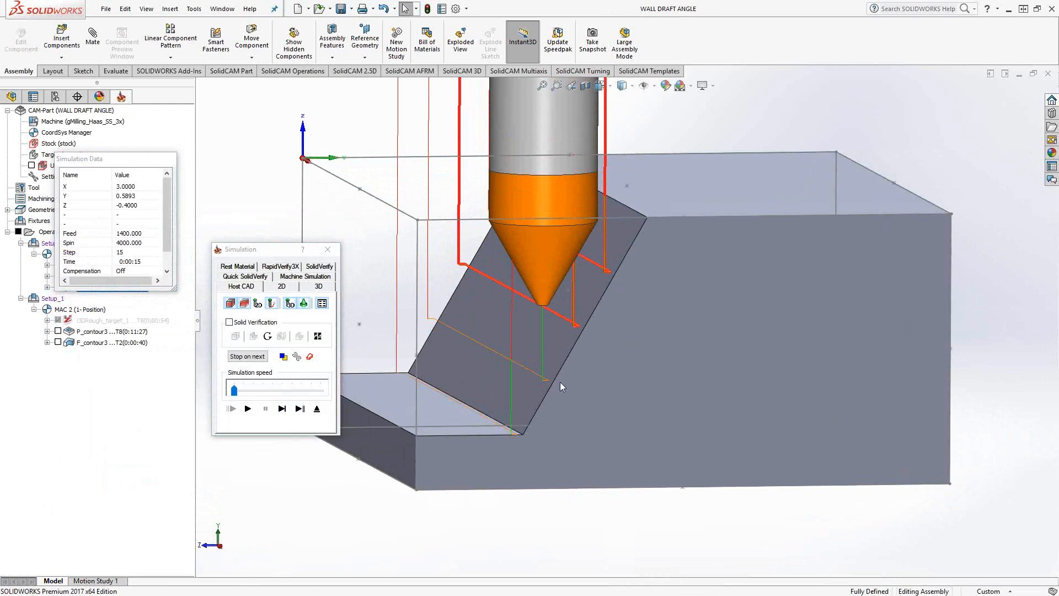
mouse_move(342, 408)
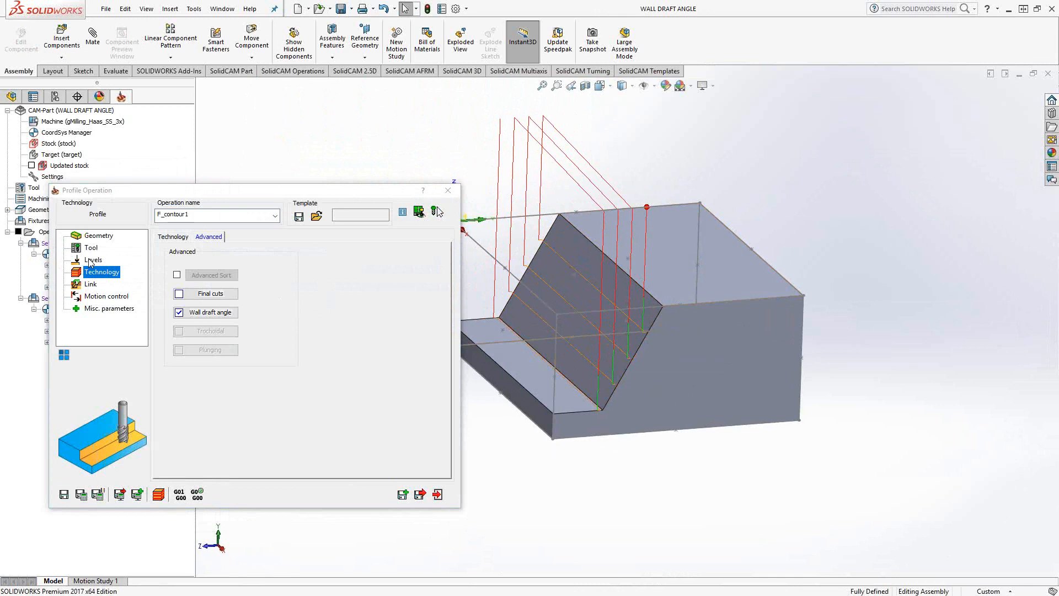
Review F_contour1's levels and technology settings, then reach the Link page
left_click(92, 259)
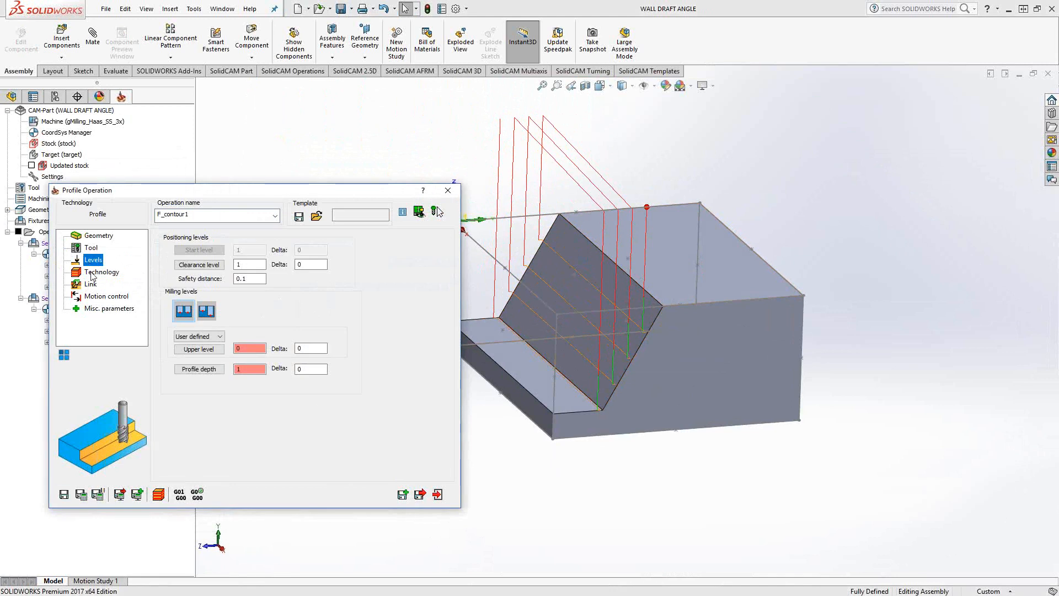
left_click(101, 272)
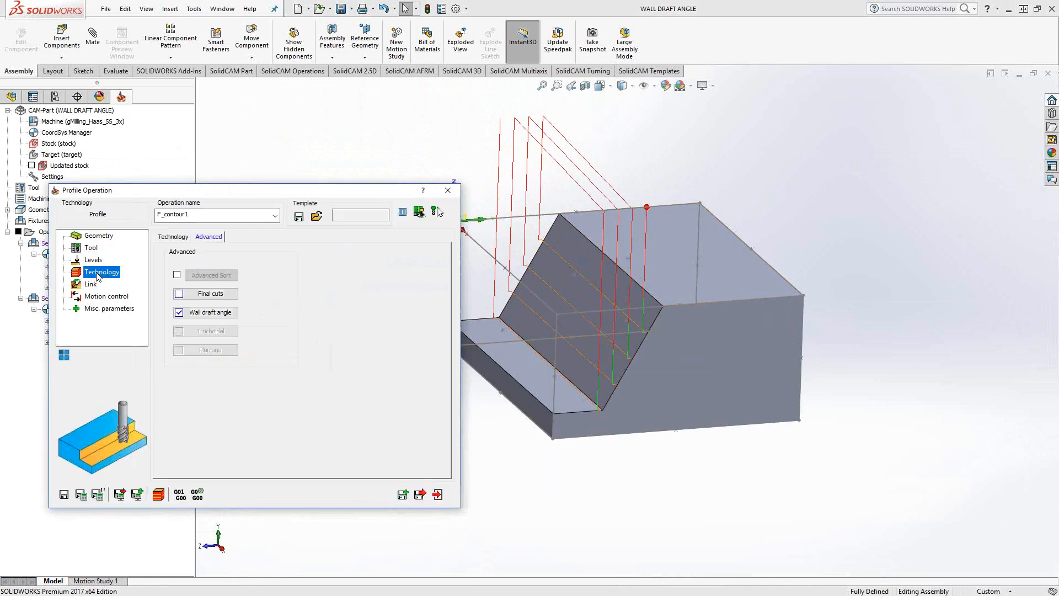
left_click(172, 236)
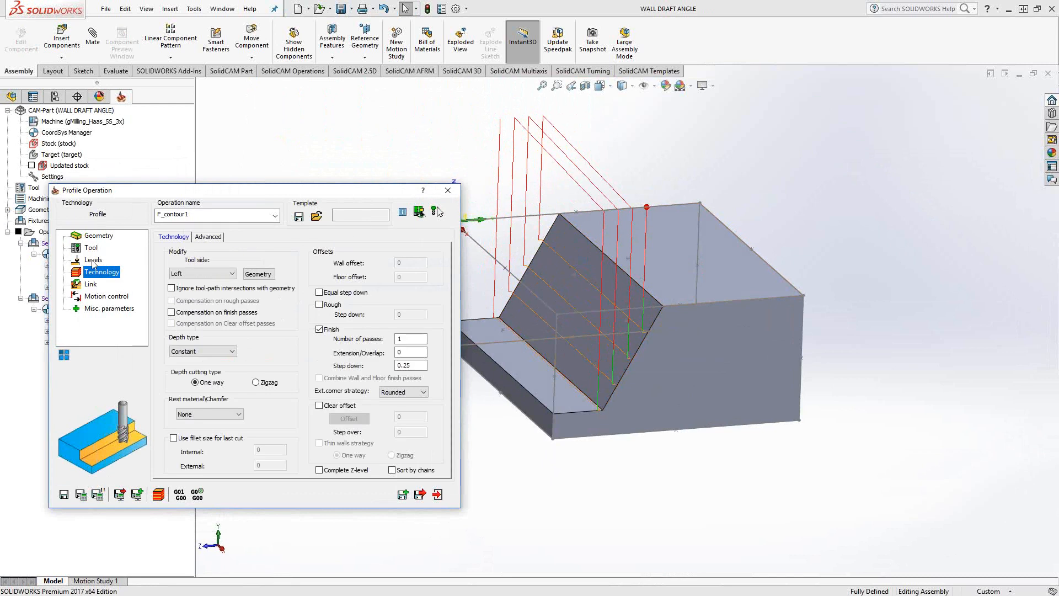
left_click(90, 284)
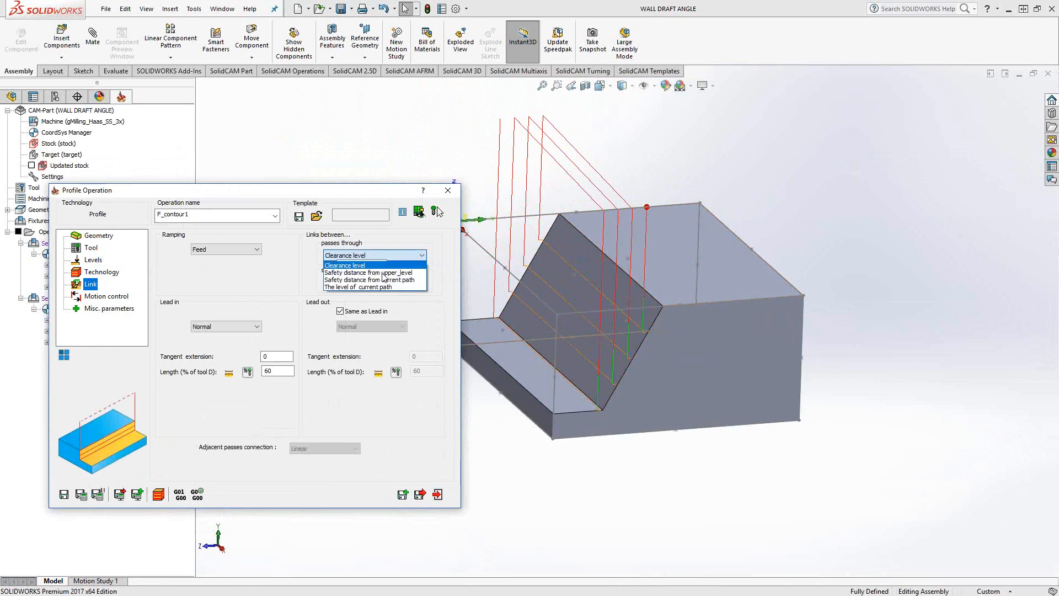
Link passes through safety distance from current path instead of the clearance level
left_click(373, 280)
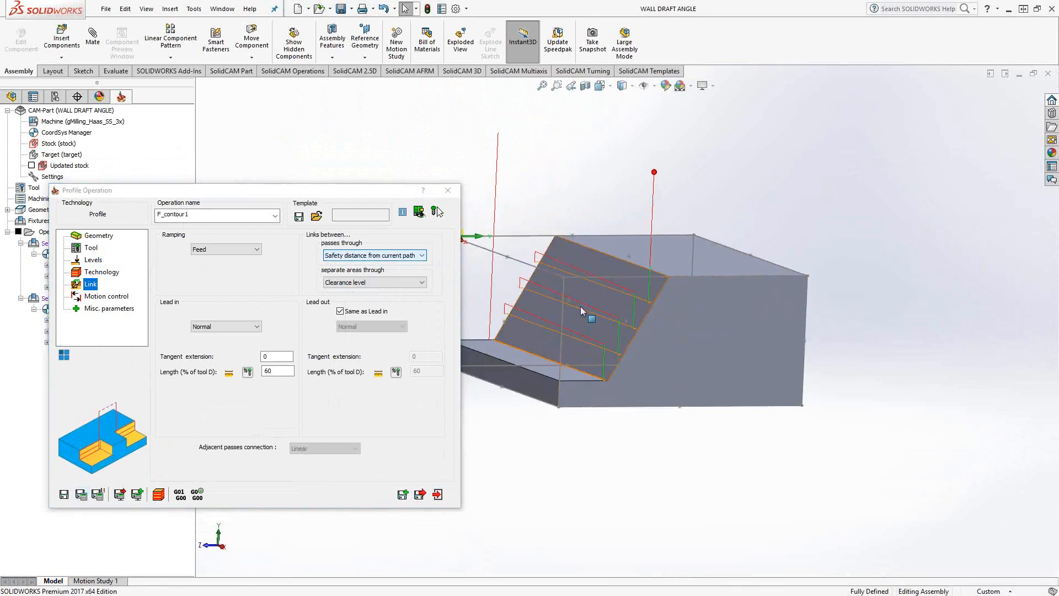
left_click(92, 259)
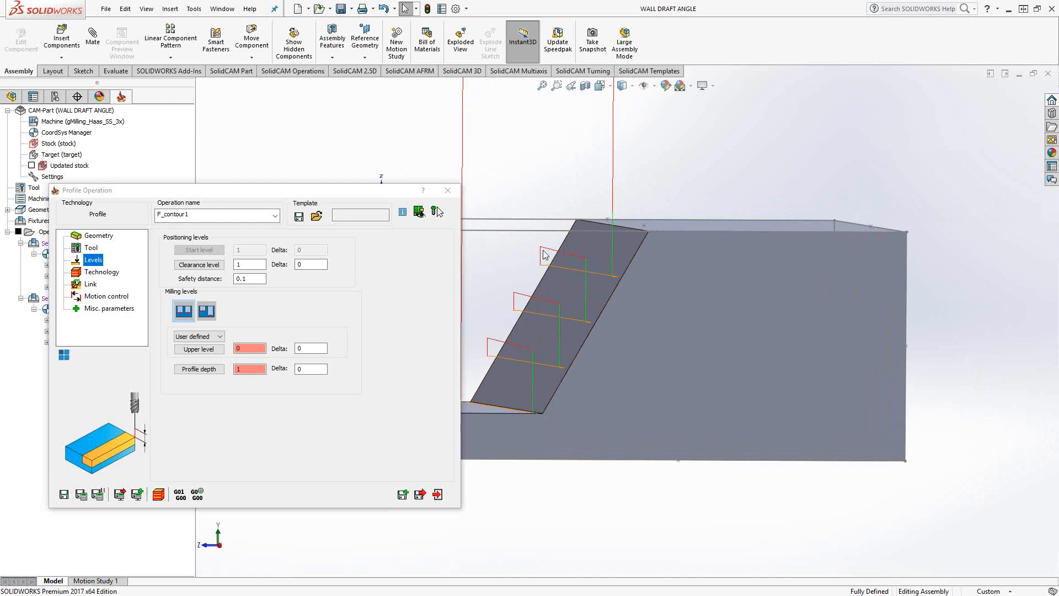
mouse_move(551, 260)
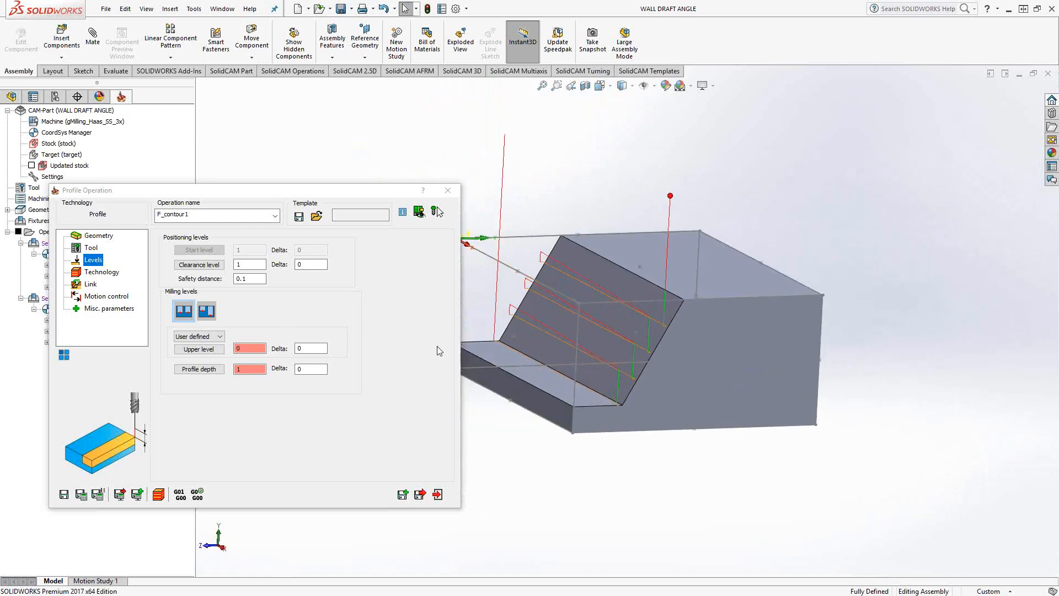
left_click(447, 190)
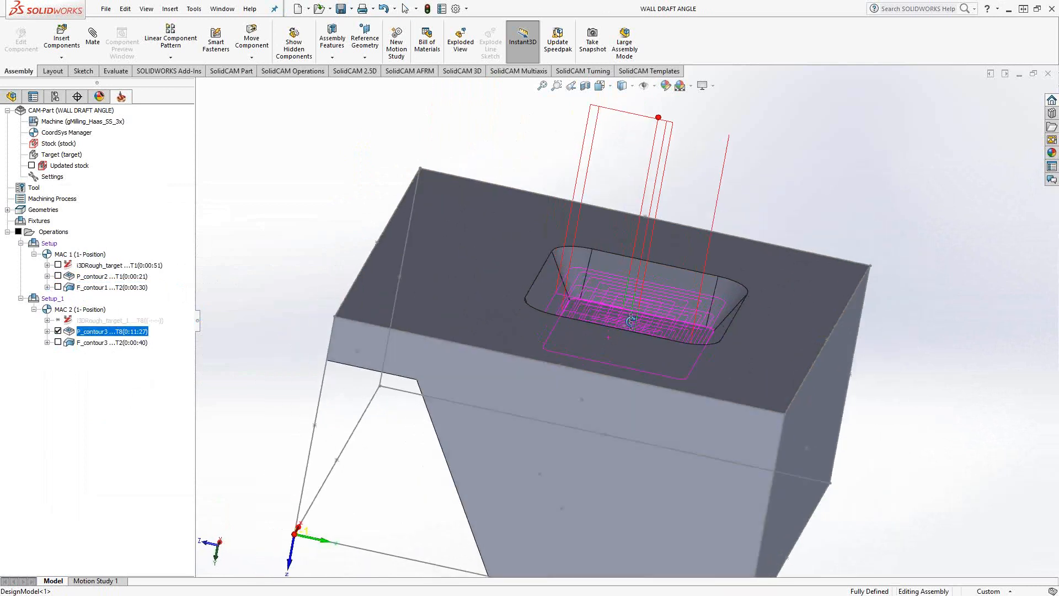
Orbit the part to see the pocket toolpath inside the tapered pocket
left_click_drag(627, 318, 595, 331)
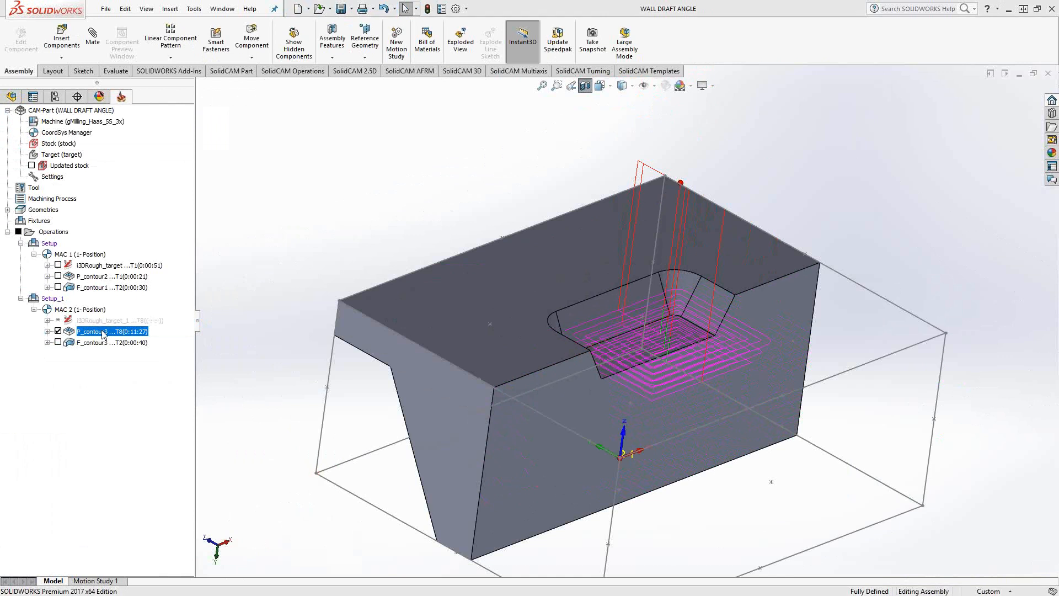
Open P_contour3, review its geometry, tool and levels, and reach the advanced technology options
double_click(102, 331)
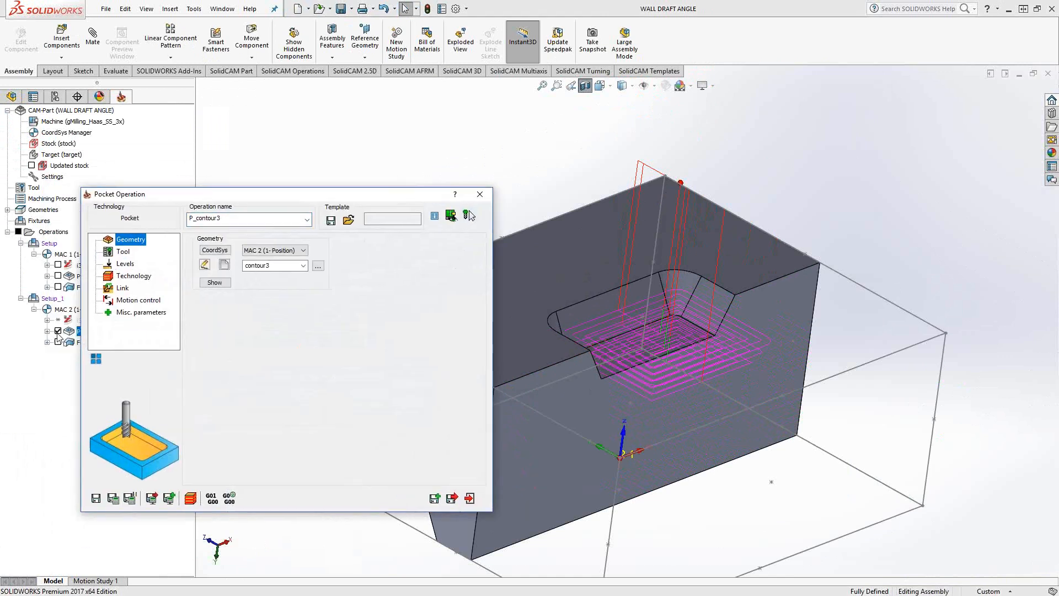
left_click(214, 282)
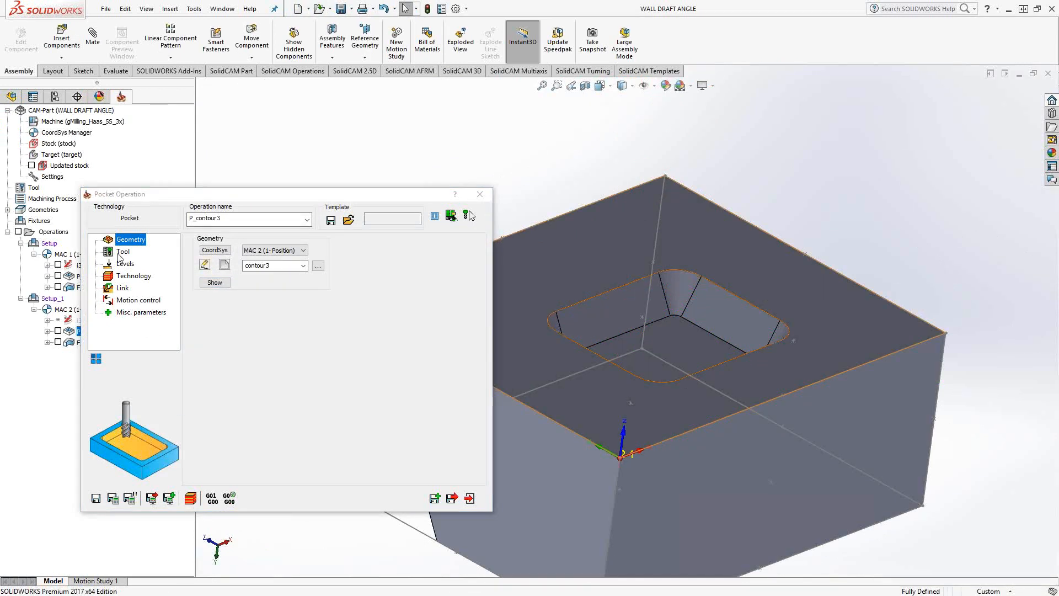
left_click(123, 251)
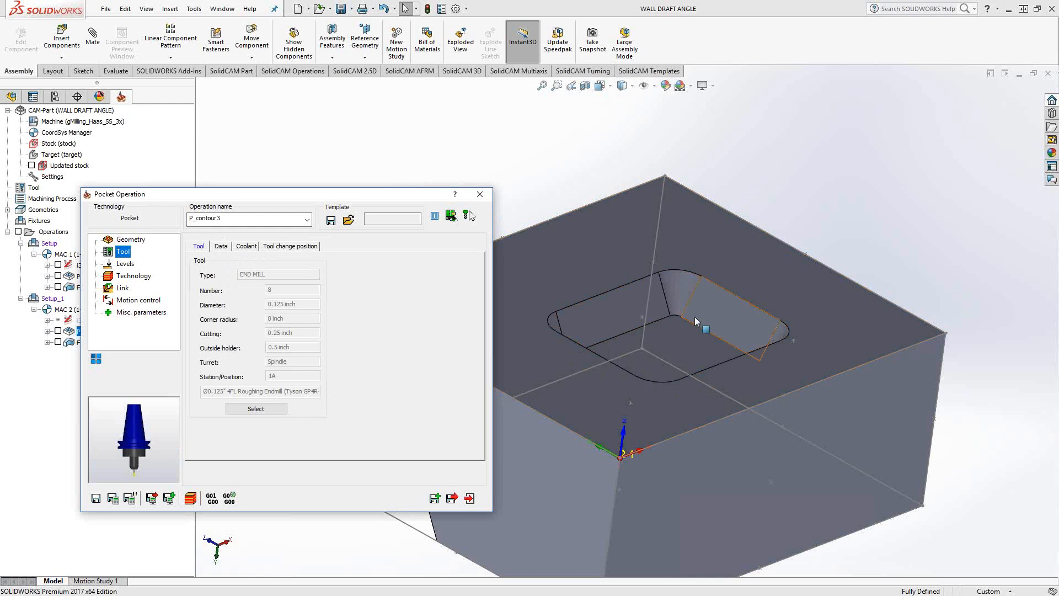
left_click(125, 263)
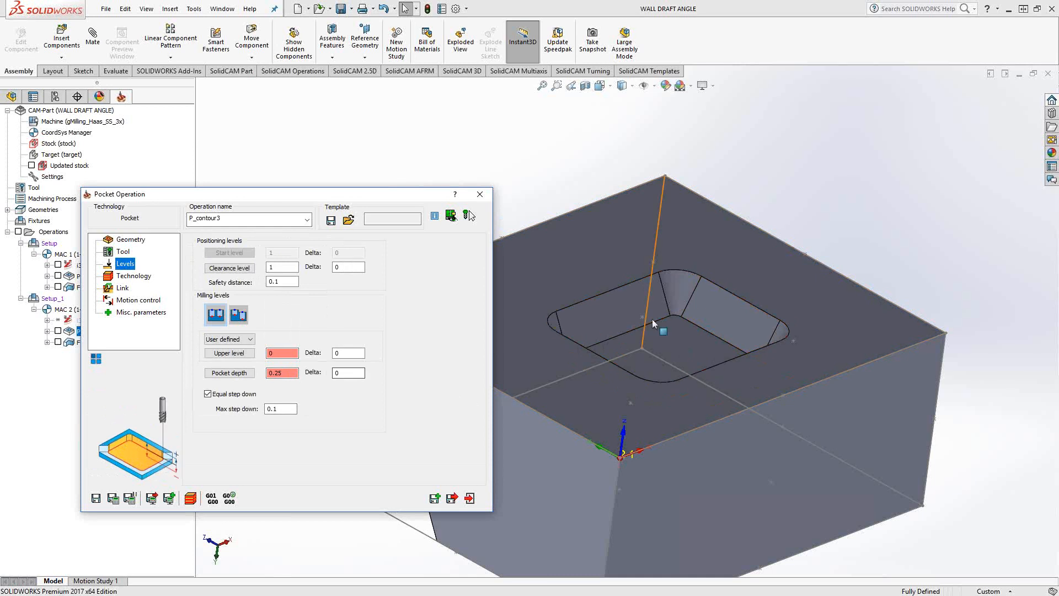
left_click(133, 275)
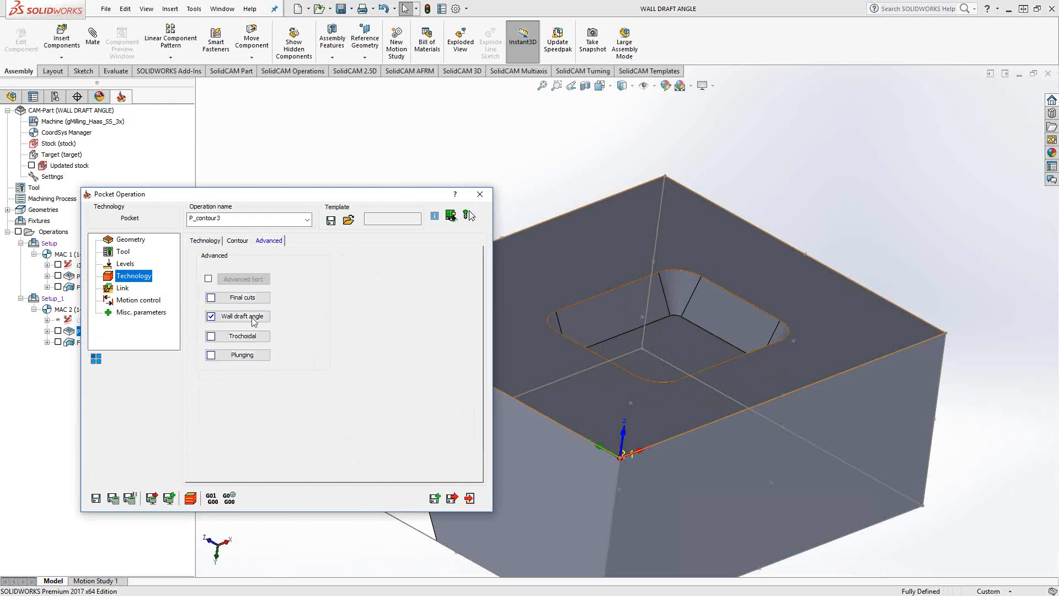
Bring up the pocket's wall draft angle settings for a 30° conical-fillet draft
left_click(239, 316)
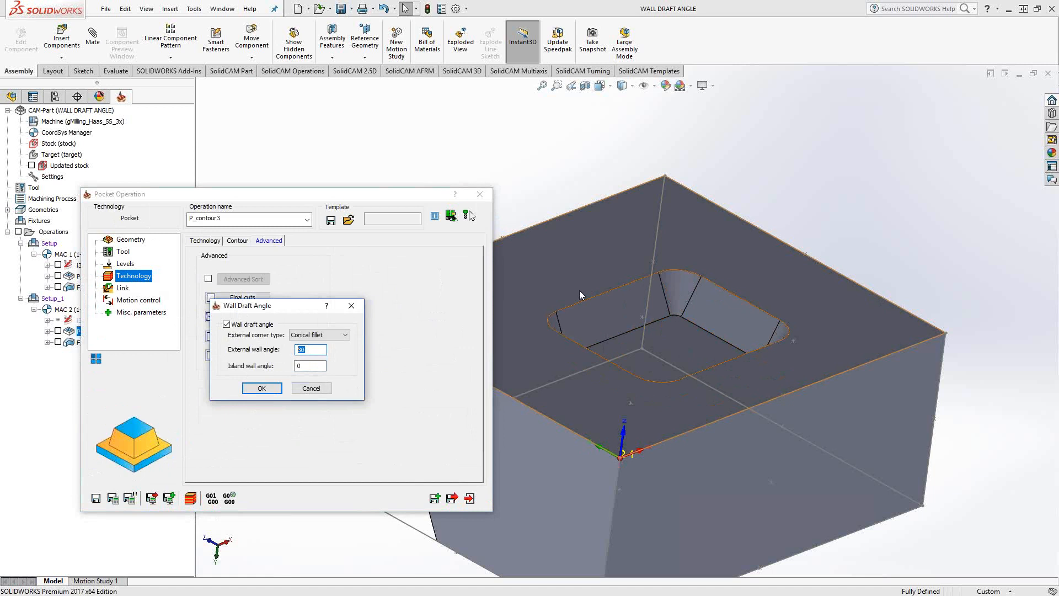
mouse_move(624, 341)
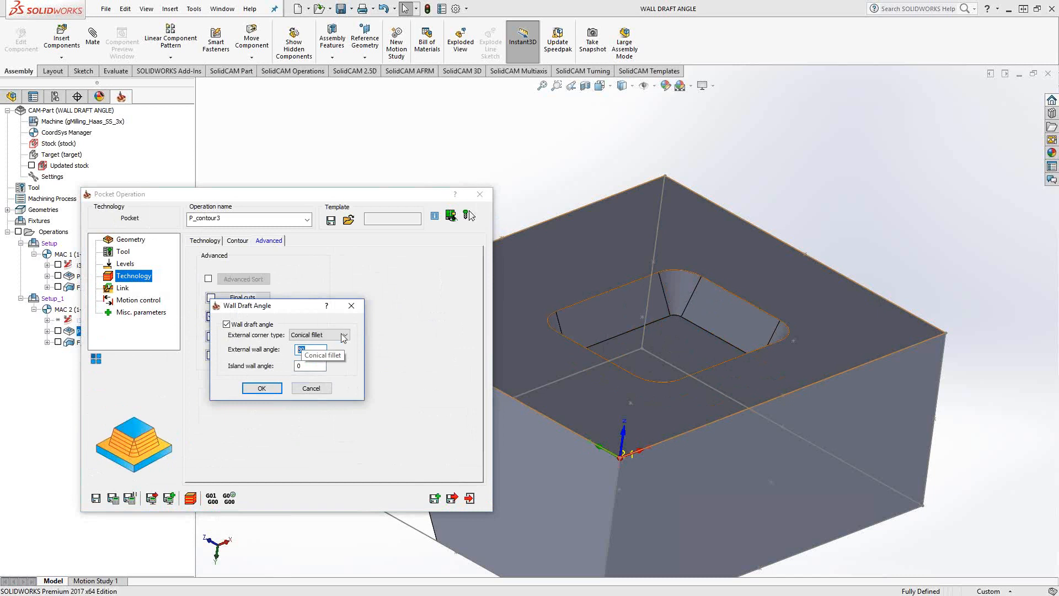
mouse_move(327, 335)
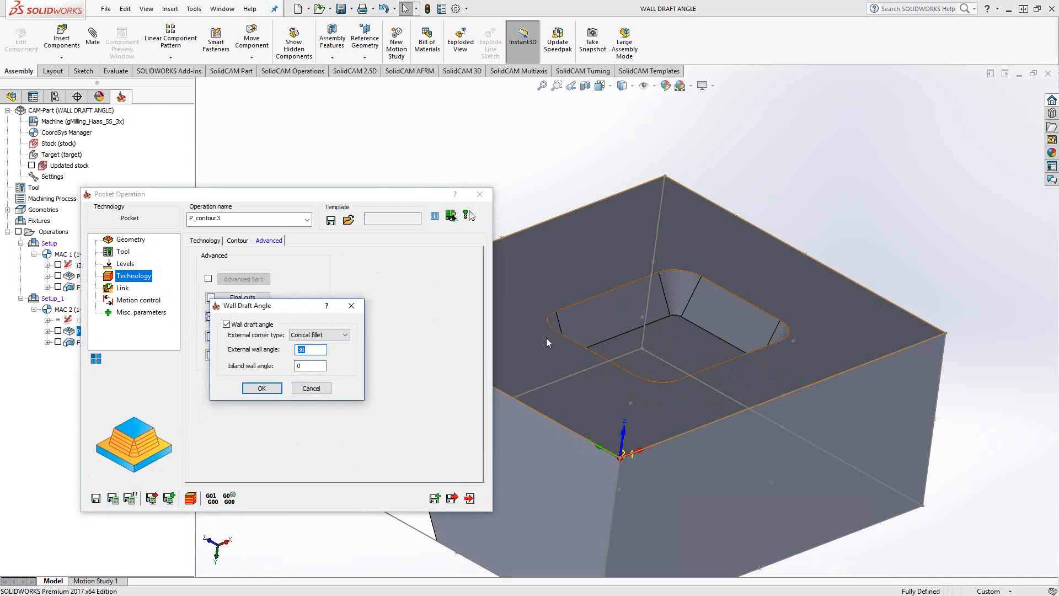
mouse_move(366, 357)
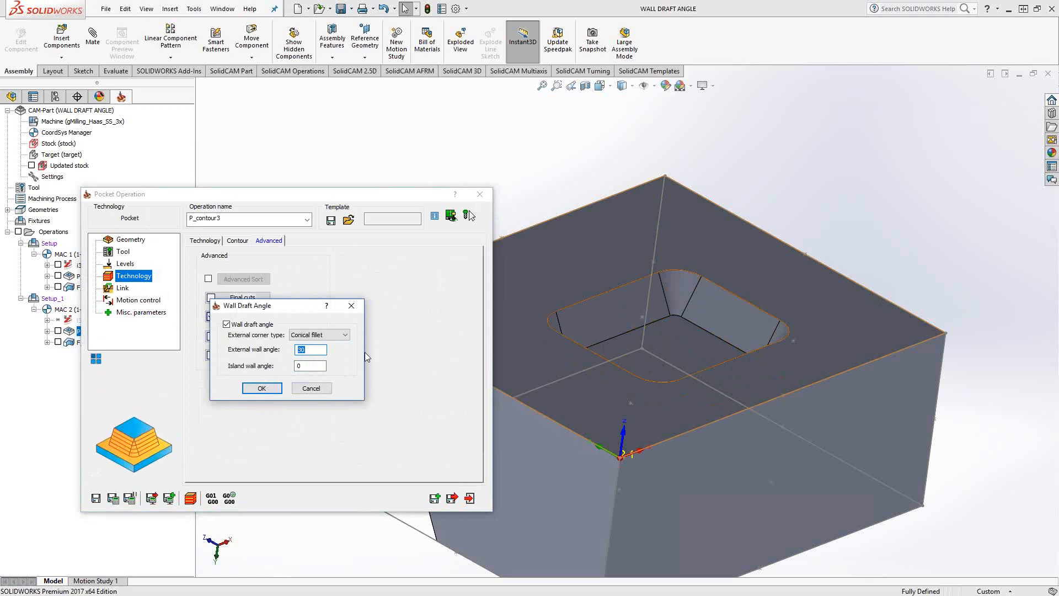
mouse_move(684, 271)
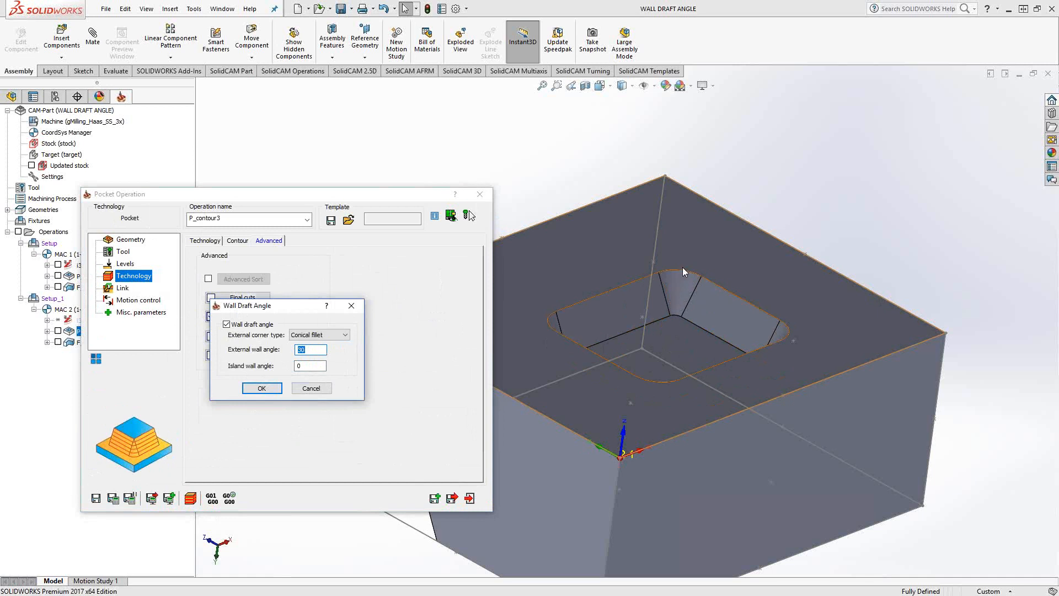
mouse_move(686, 345)
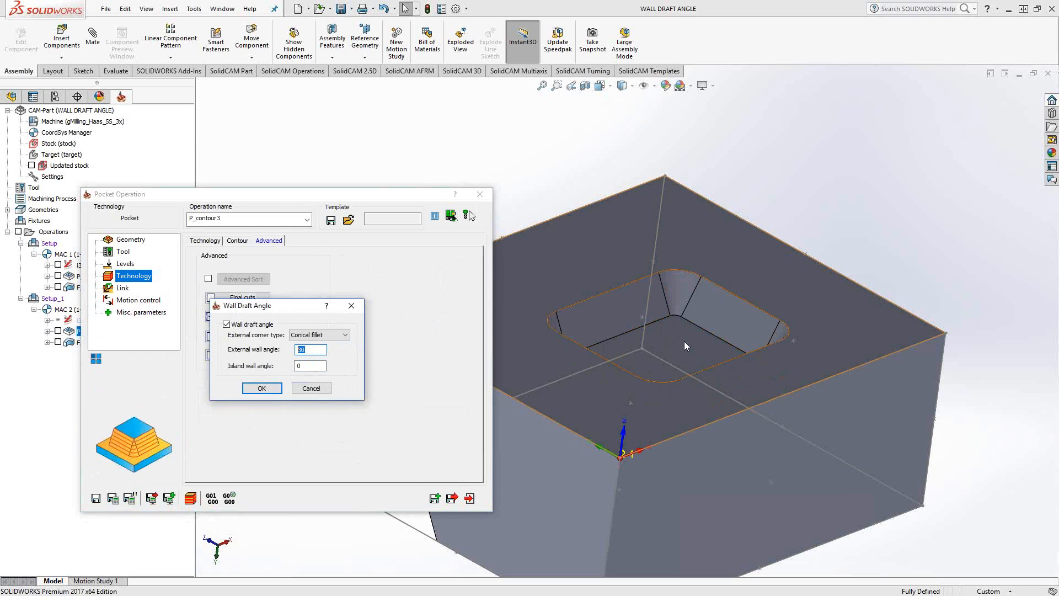
mouse_move(677, 305)
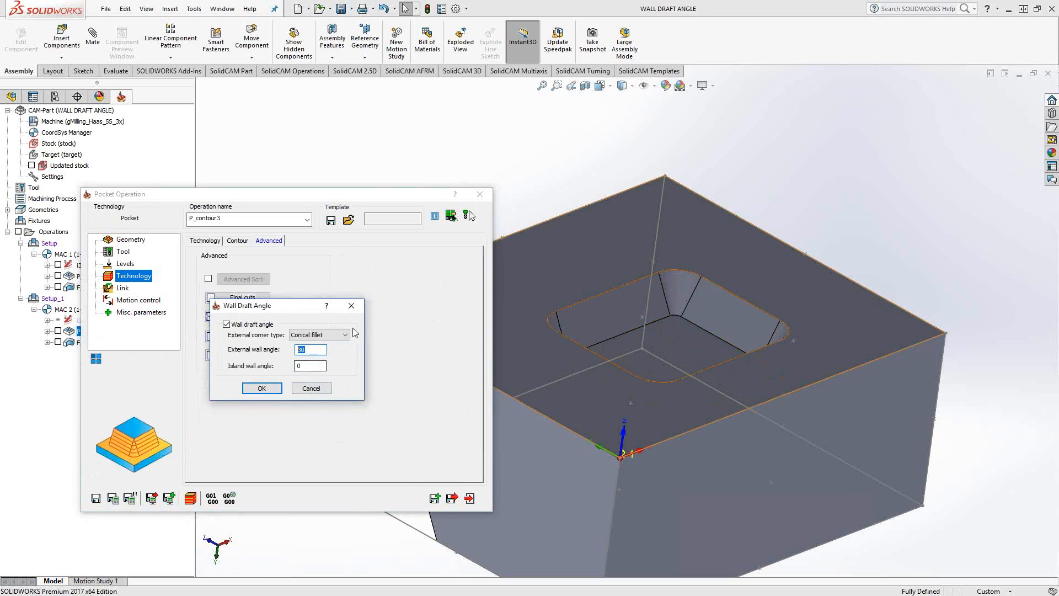
mouse_move(333, 339)
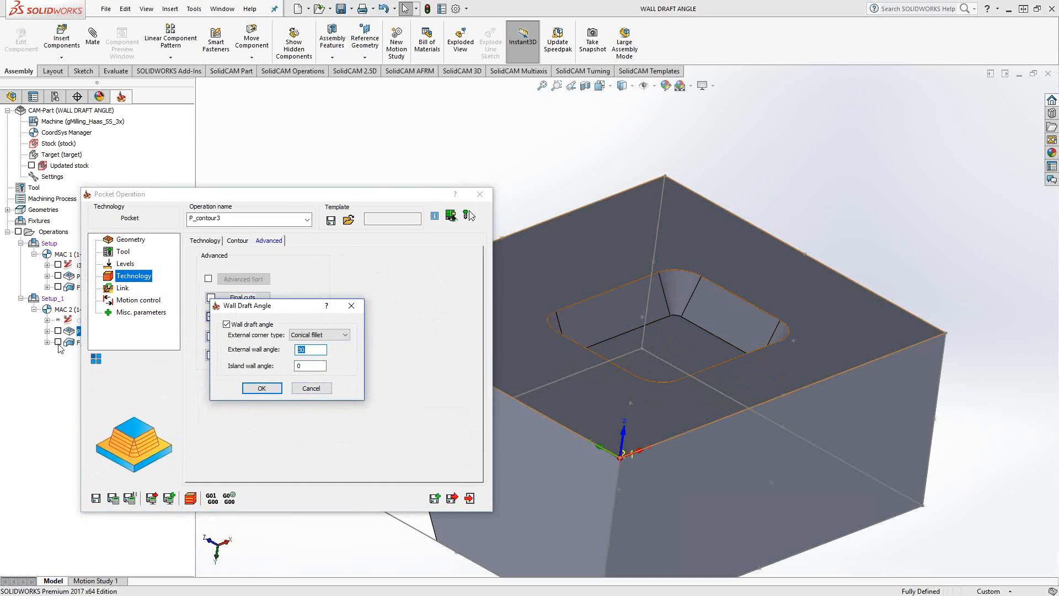
mouse_move(60, 348)
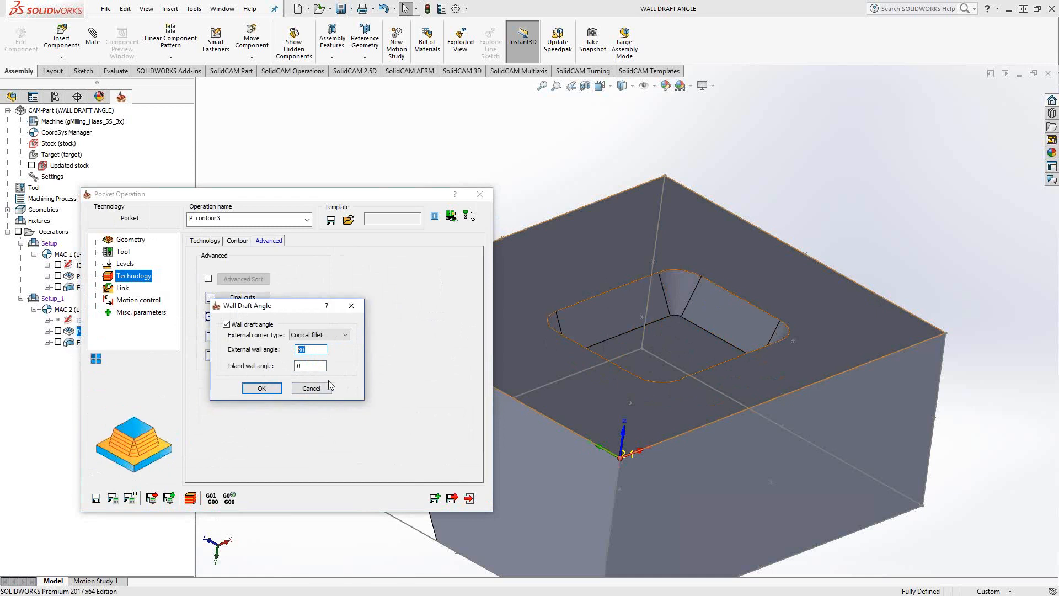
Confirm the 30° conical-fillet wall draft settings for P_contour3
left_click(262, 388)
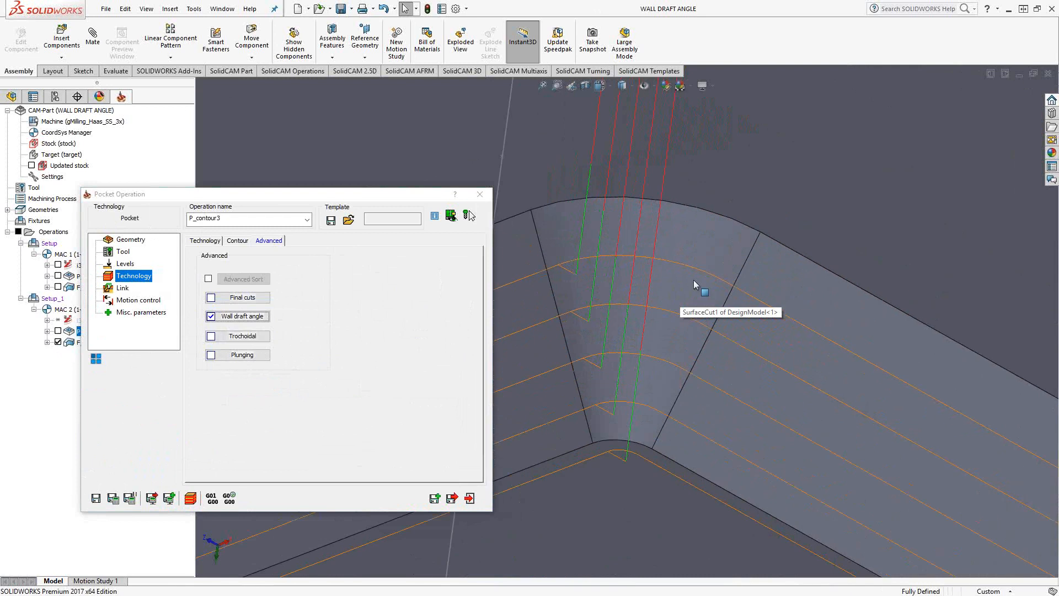
mouse_move(627, 259)
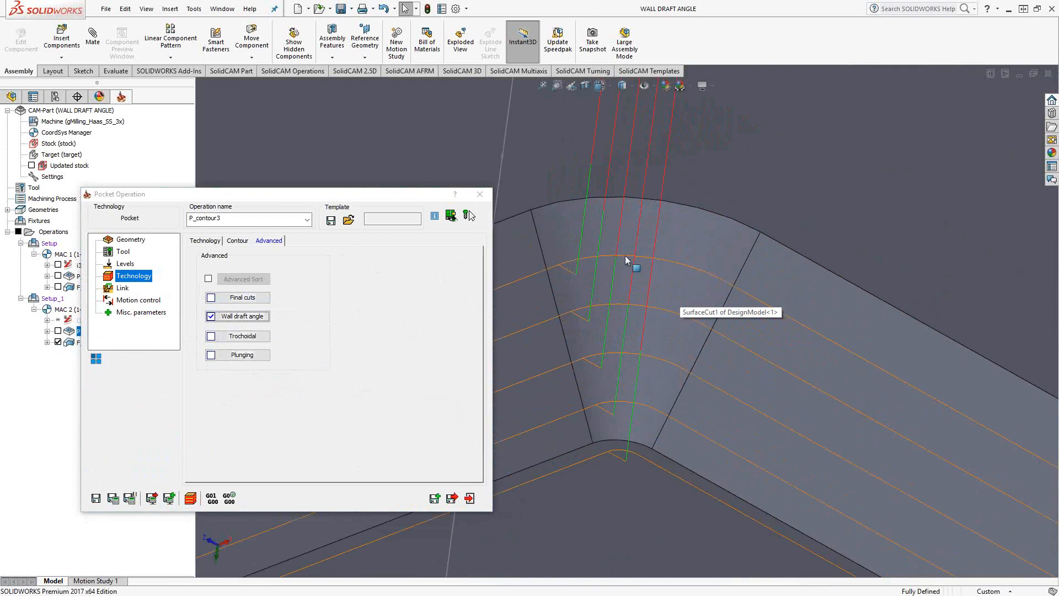
mouse_move(670, 370)
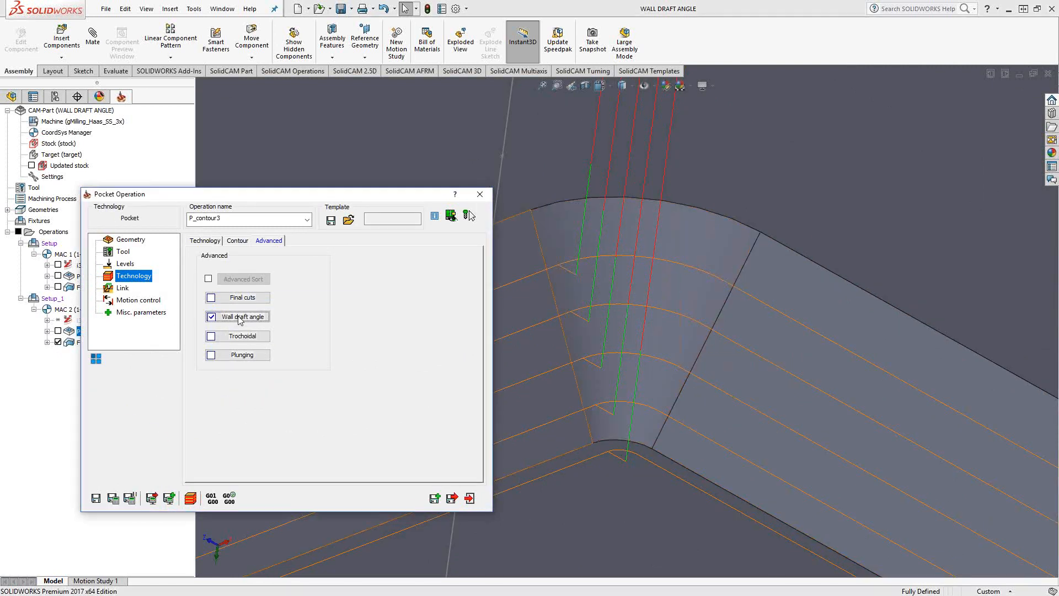
Try sharp and then cylindrical fillet external corner types for the pocket draft
left_click(239, 317)
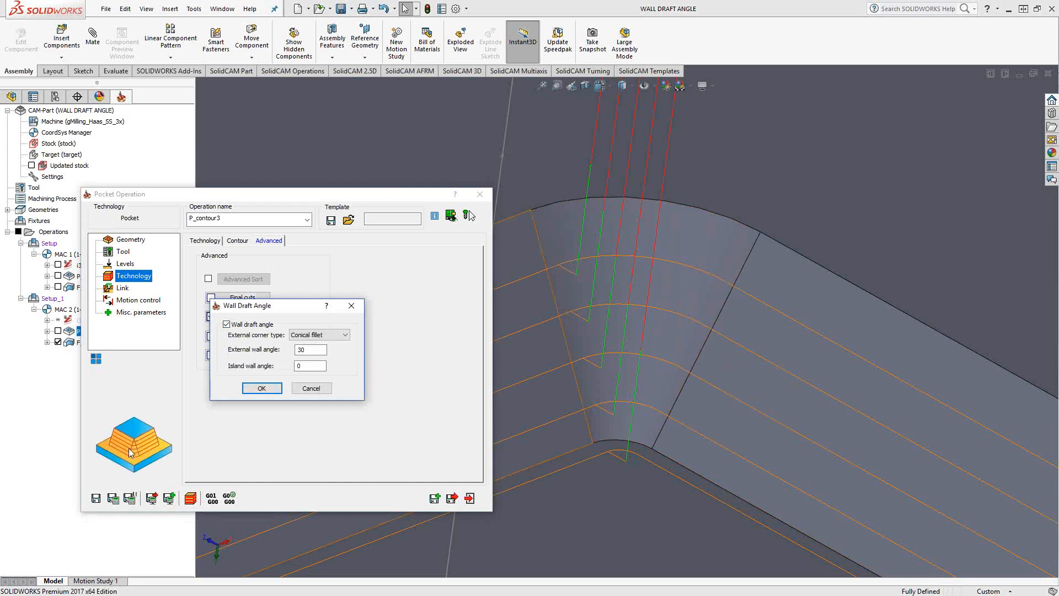
mouse_move(358, 361)
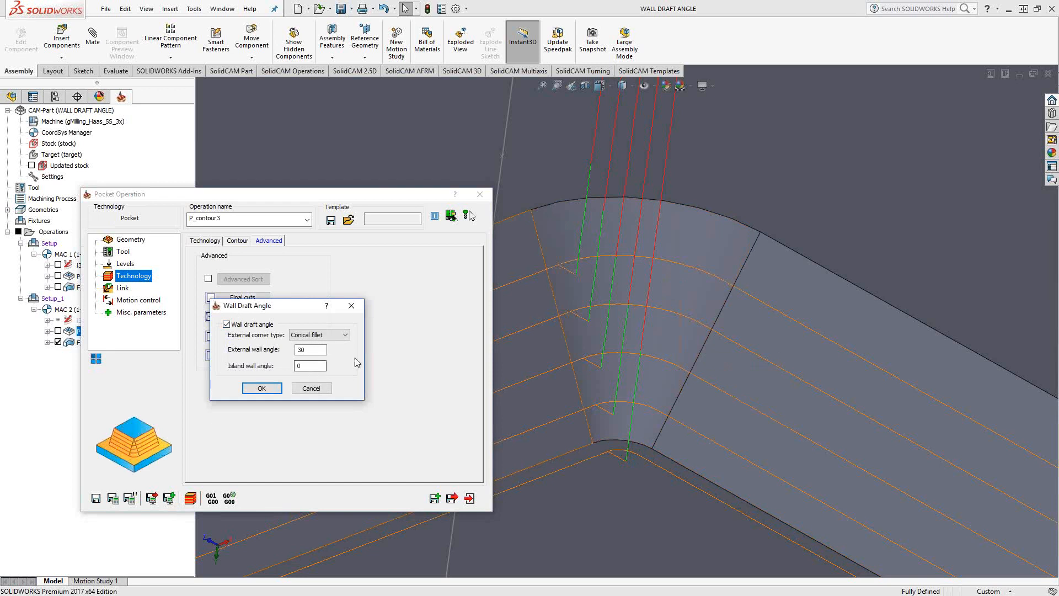
left_click(345, 335)
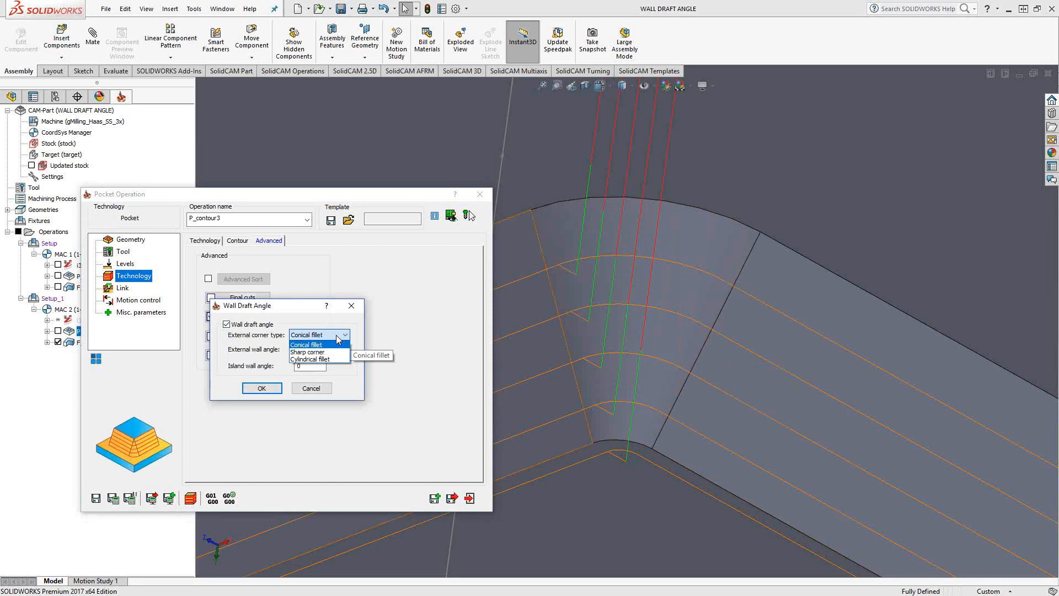
left_click(307, 352)
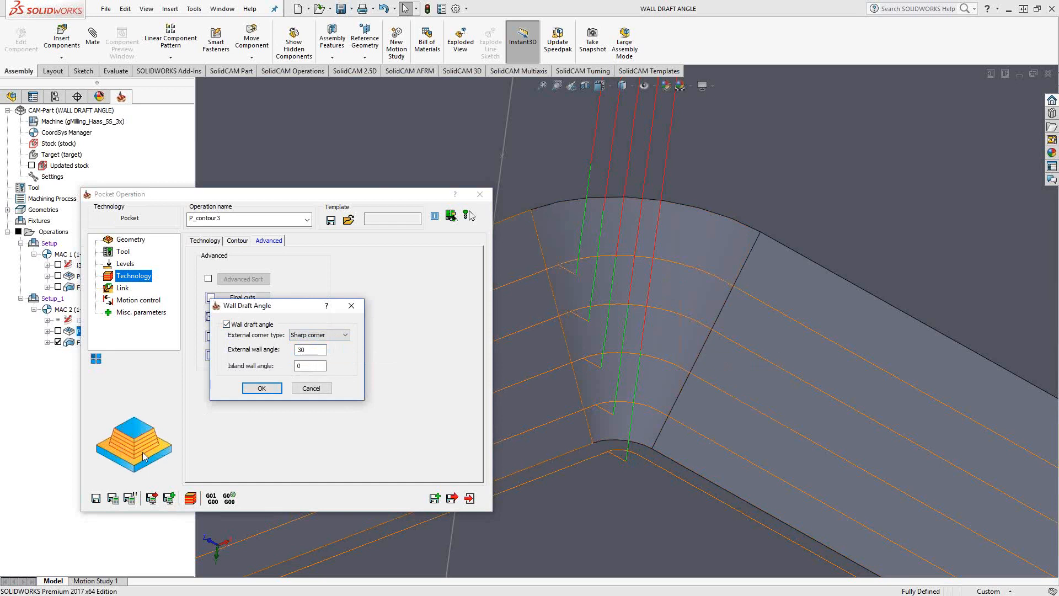
left_click(344, 334)
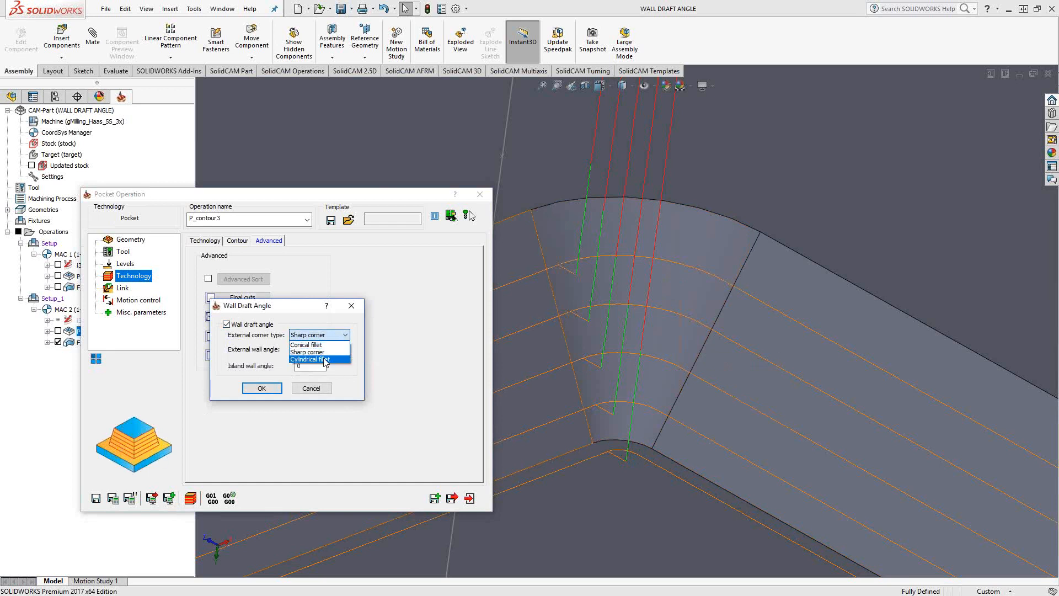
left_click(319, 360)
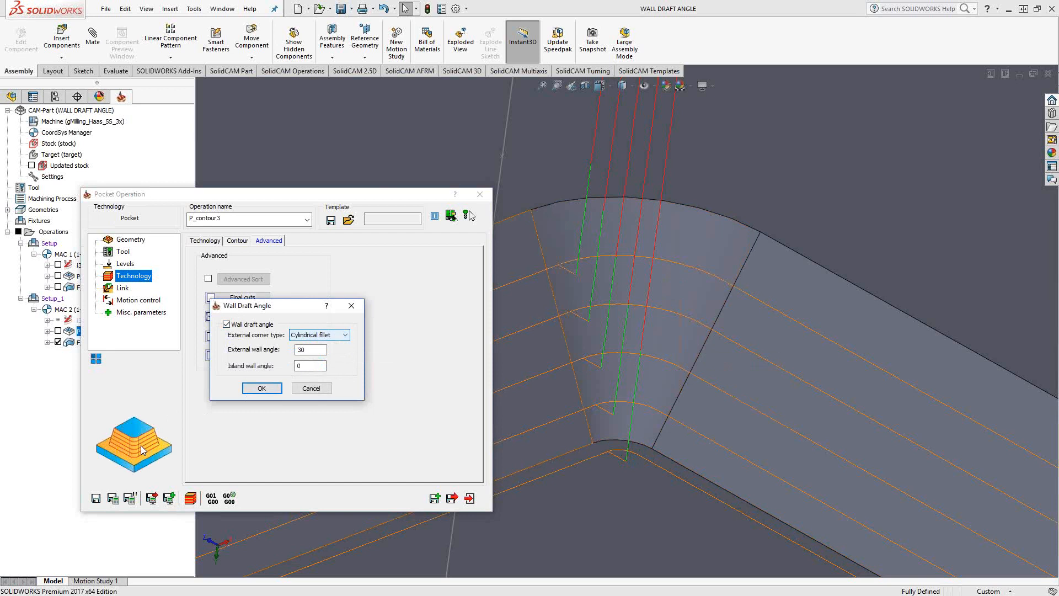
mouse_move(137, 460)
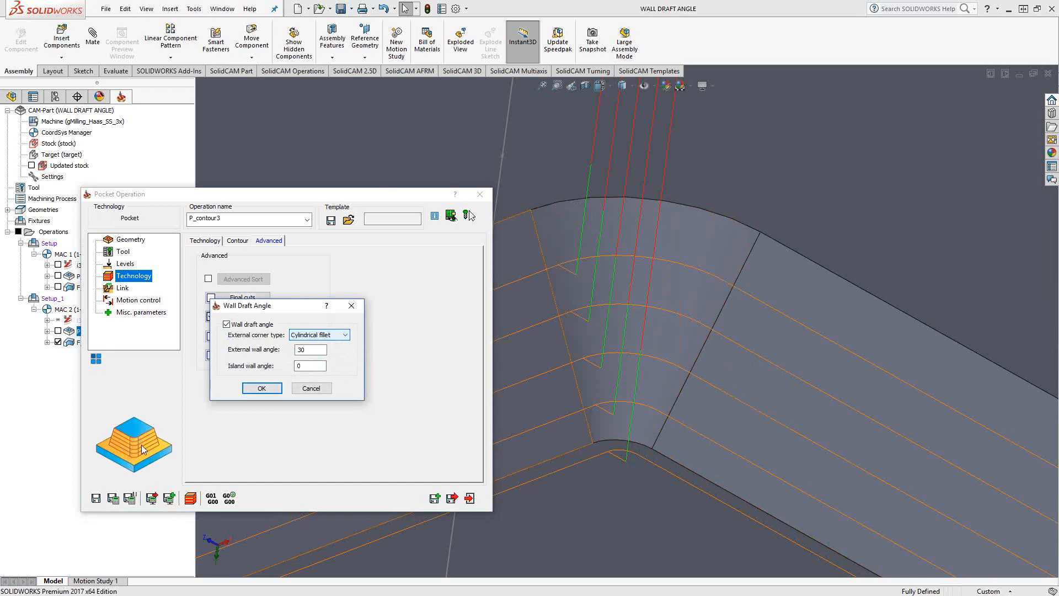
mouse_move(136, 445)
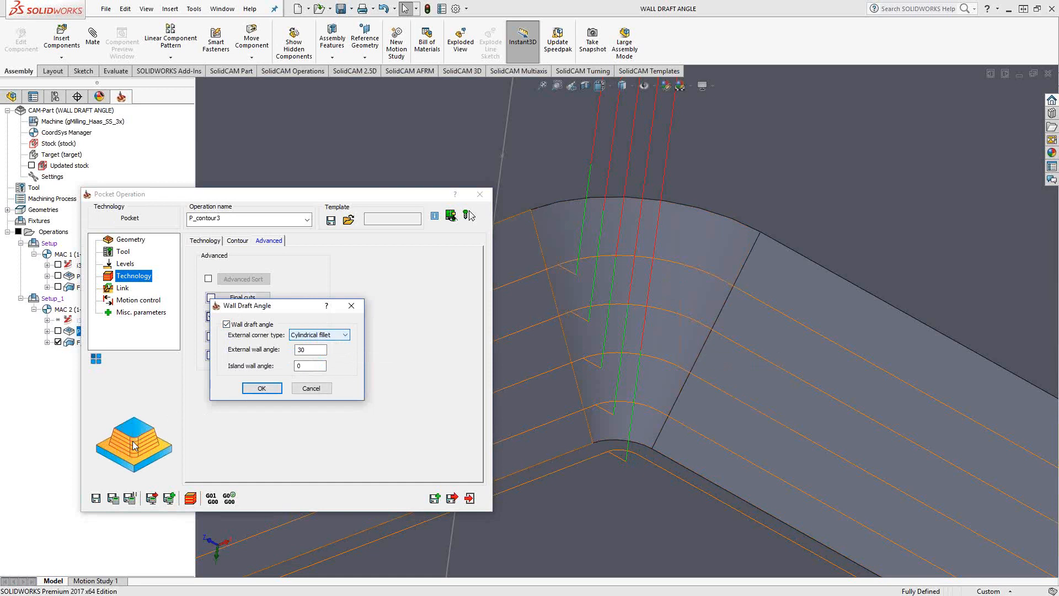
mouse_move(332, 340)
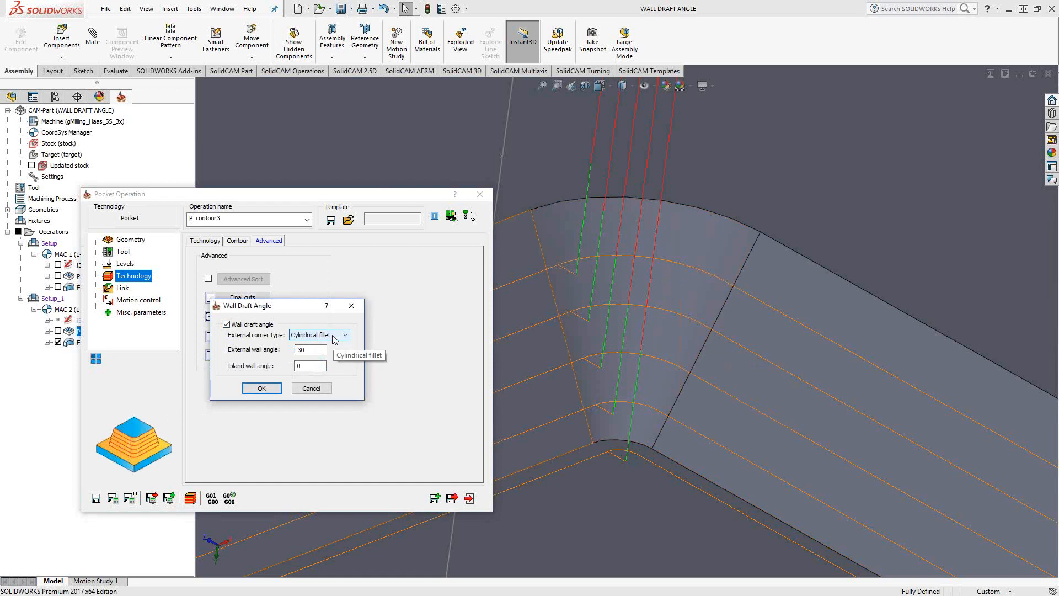
mouse_move(635, 380)
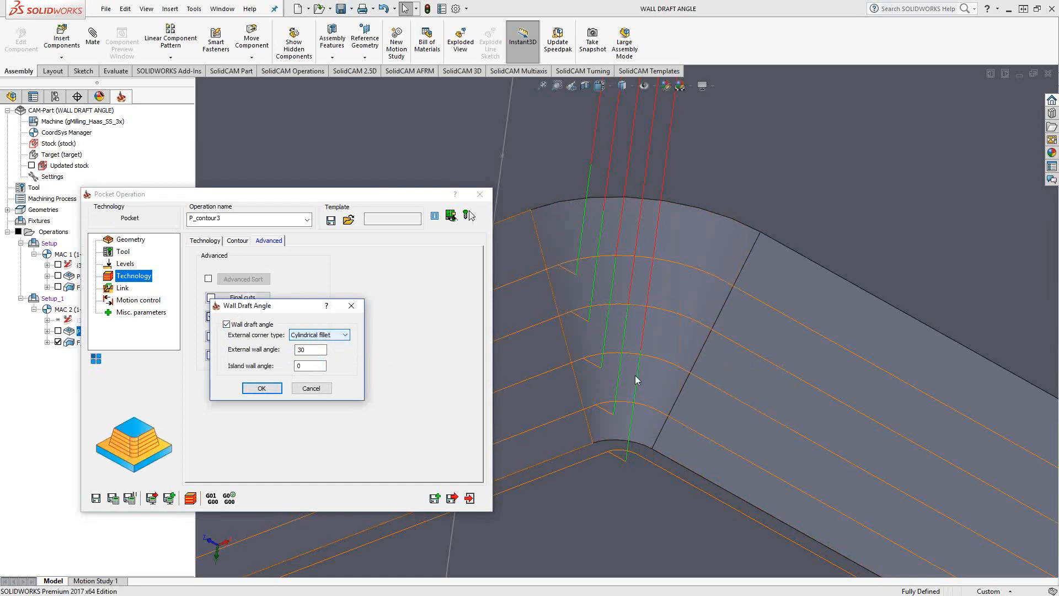
Switch back to conical fillet corners and accept the 30° draft settings
left_click(344, 334)
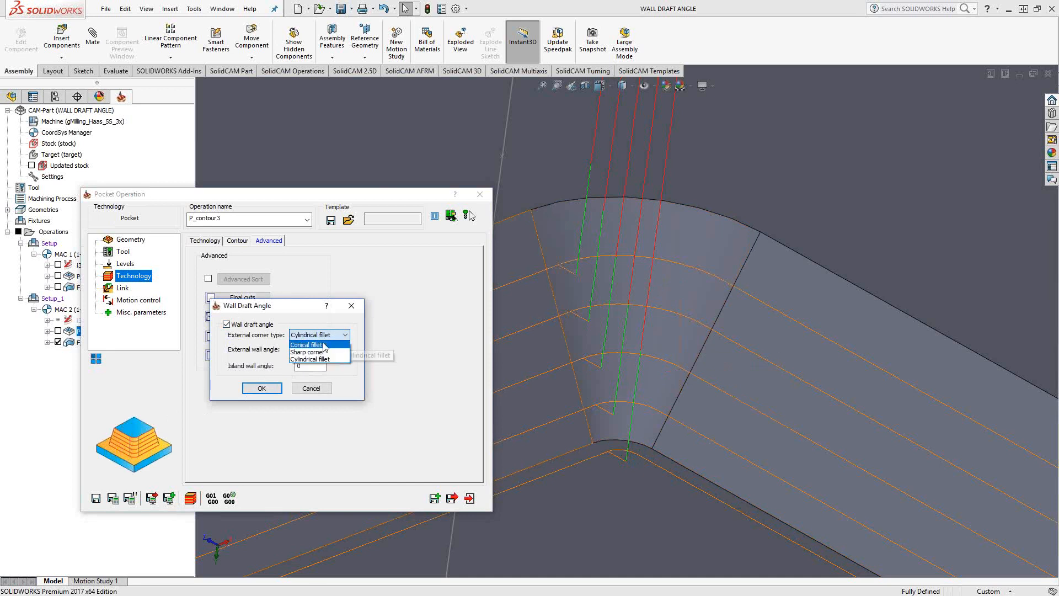
left_click(307, 345)
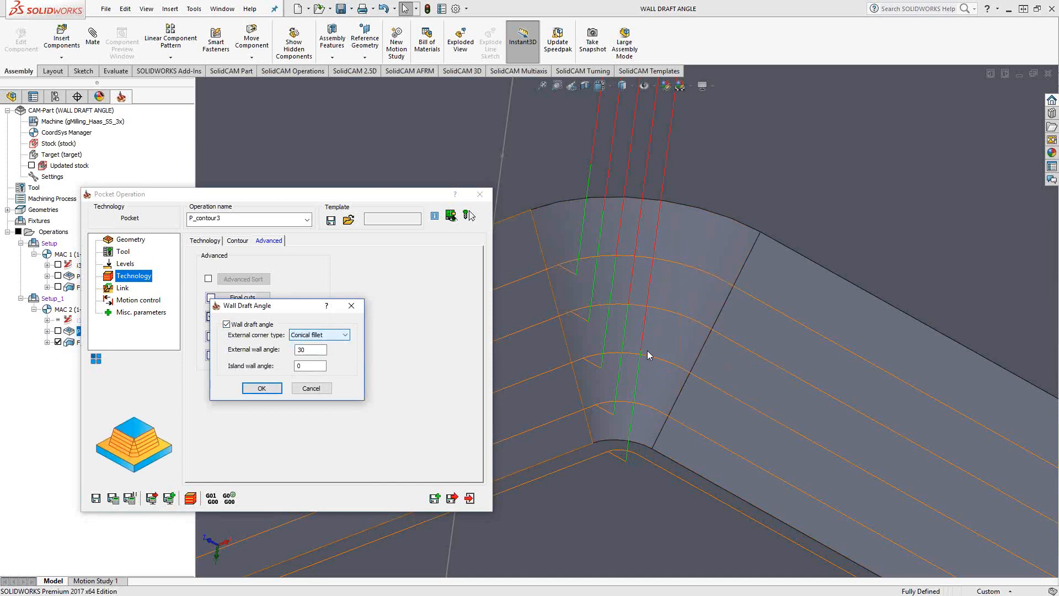
left_click(262, 388)
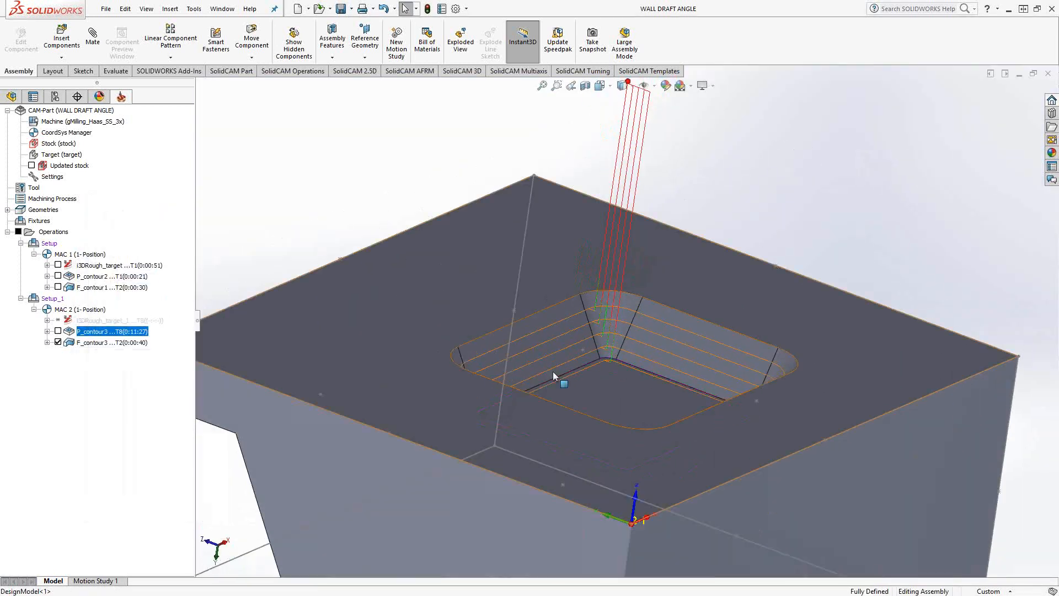
Select the F_contour3 operation in the SolidCAM Manager tree to review the tapered pocket
left_click(111, 342)
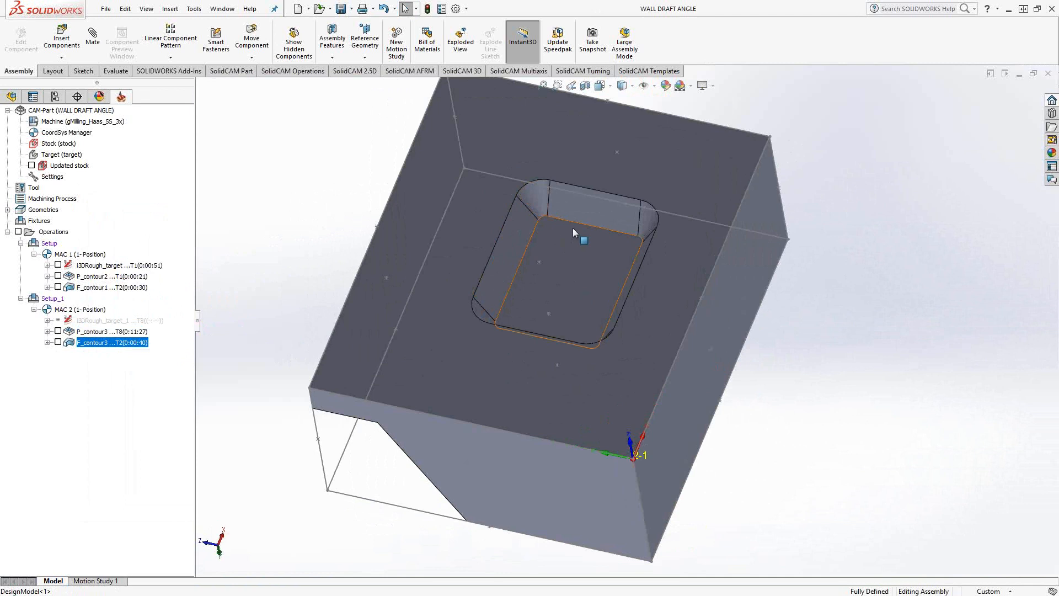
mouse_move(603, 234)
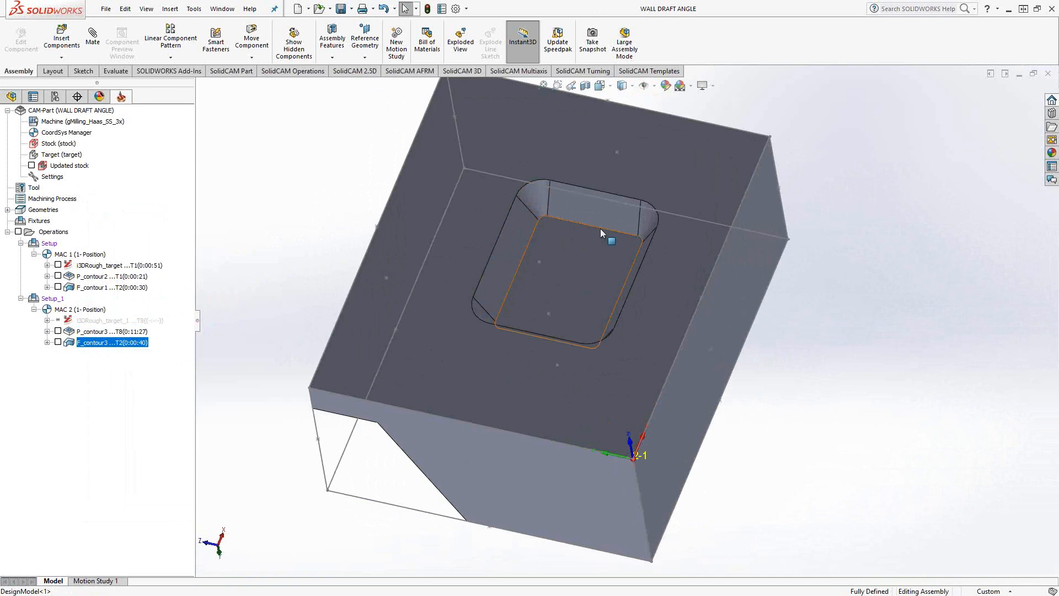